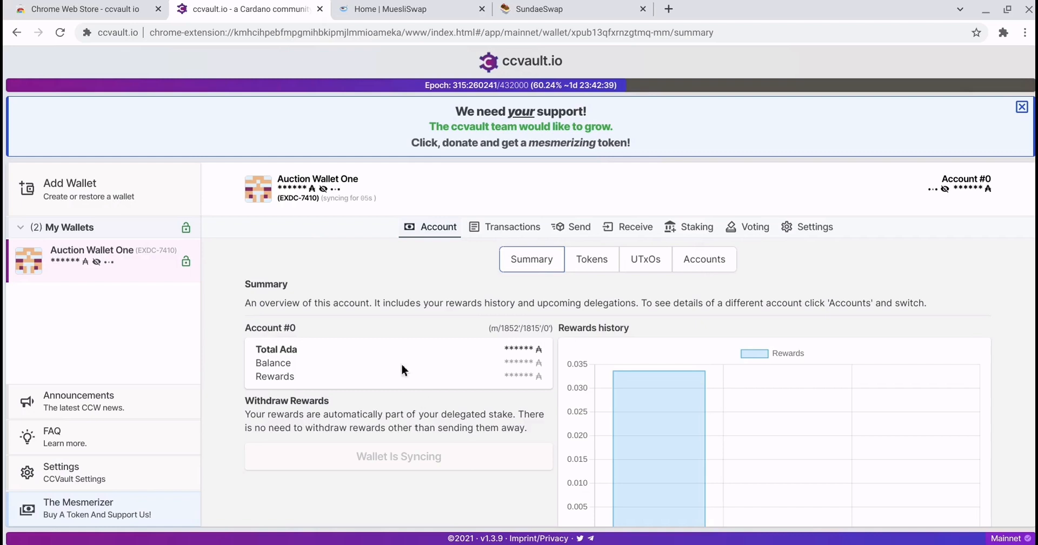
mouse_move(344, 254)
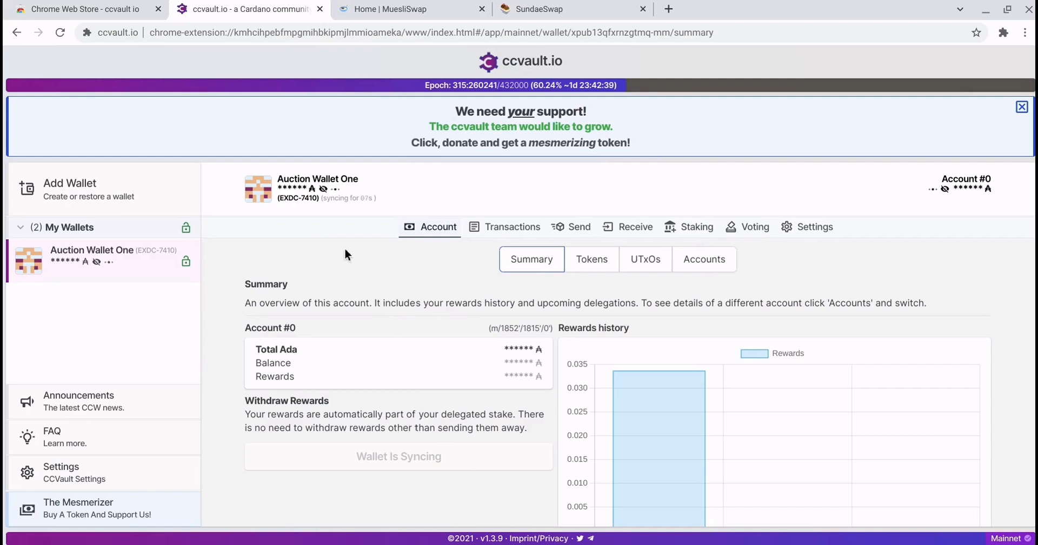
mouse_move(350, 242)
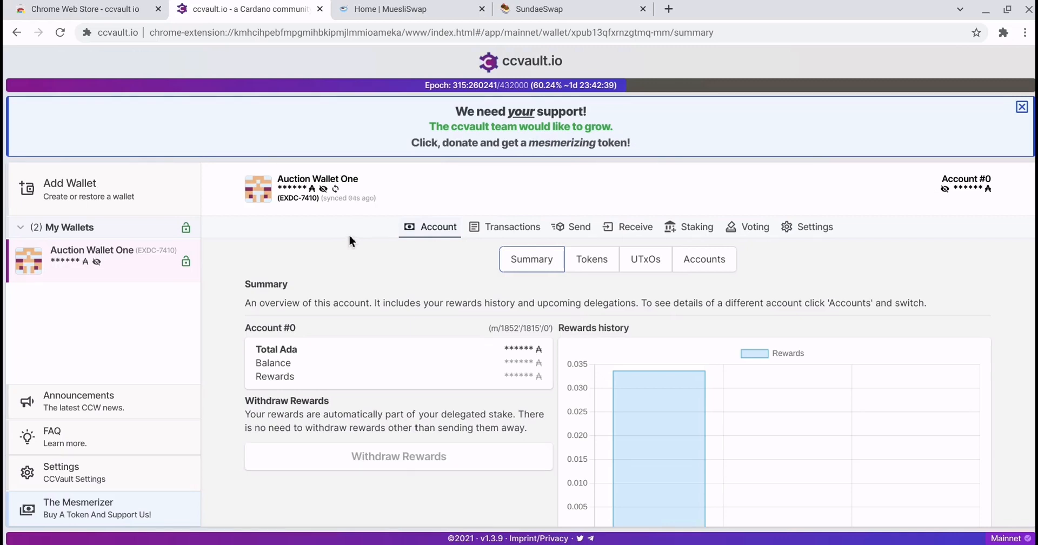
mouse_move(449, 259)
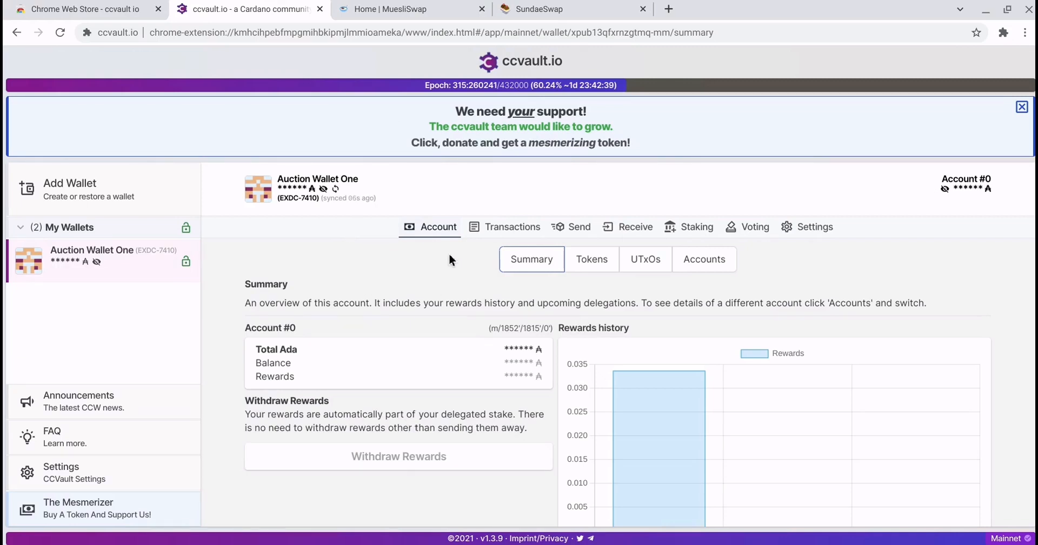
mouse_move(430, 267)
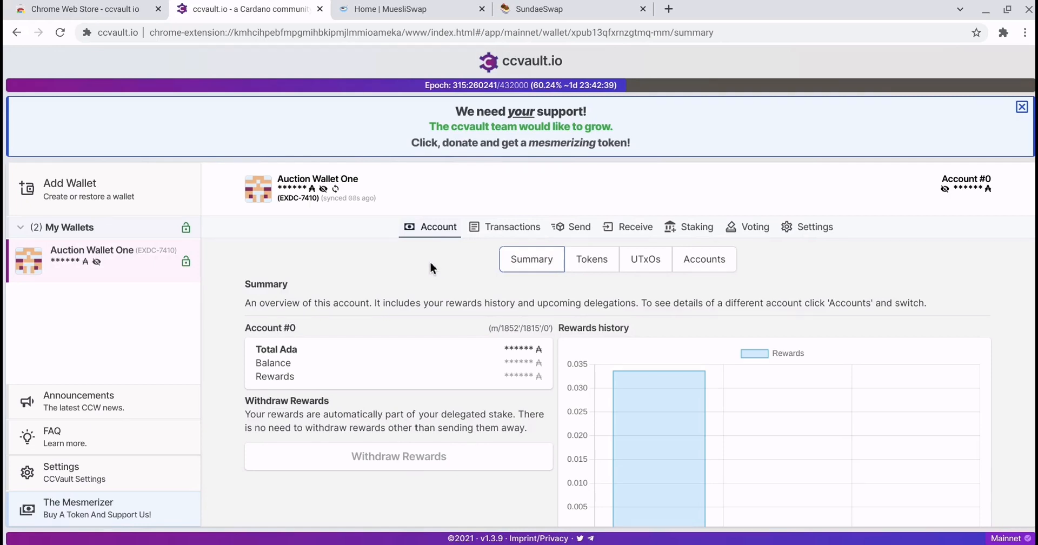
mouse_move(370, 263)
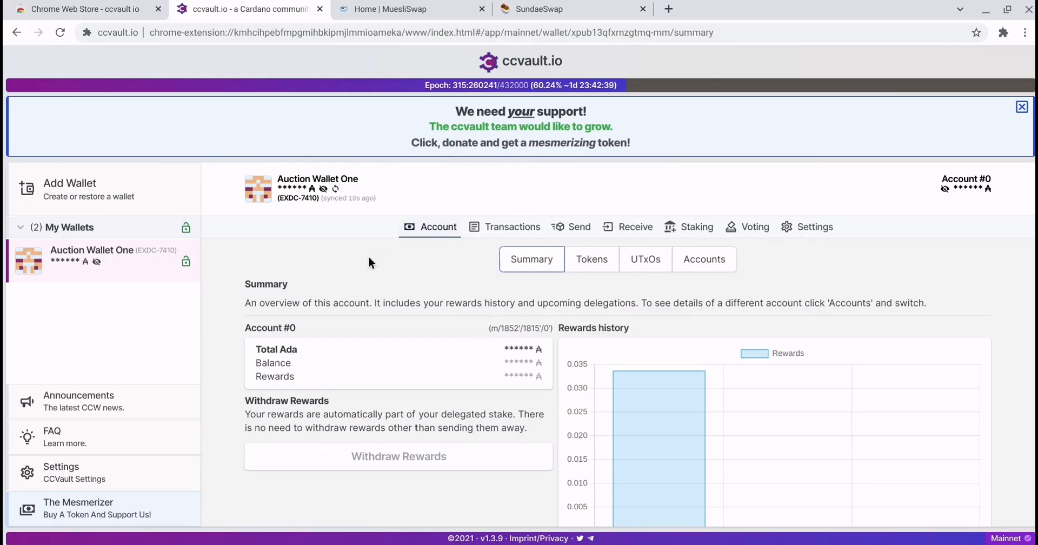
mouse_move(358, 254)
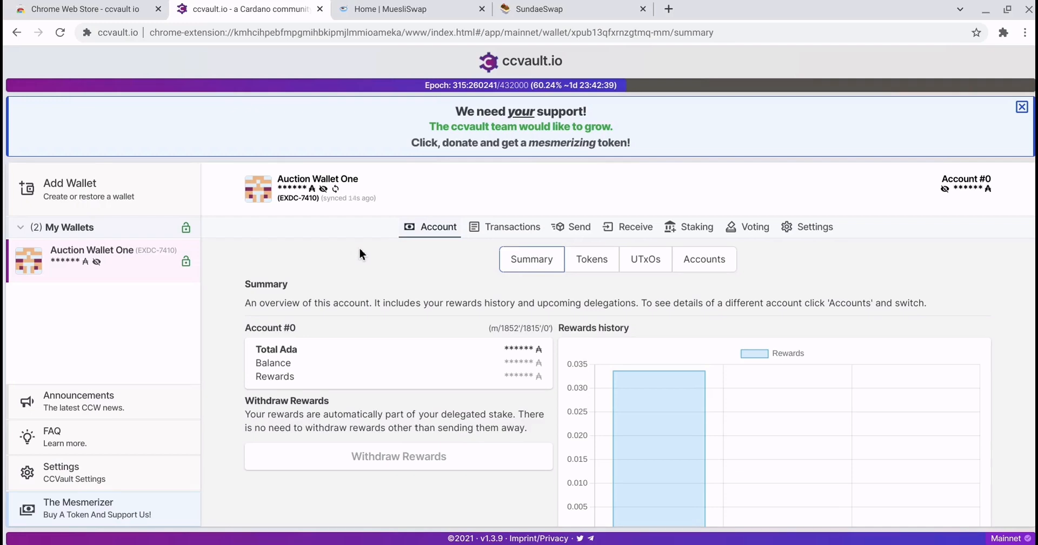
mouse_move(359, 255)
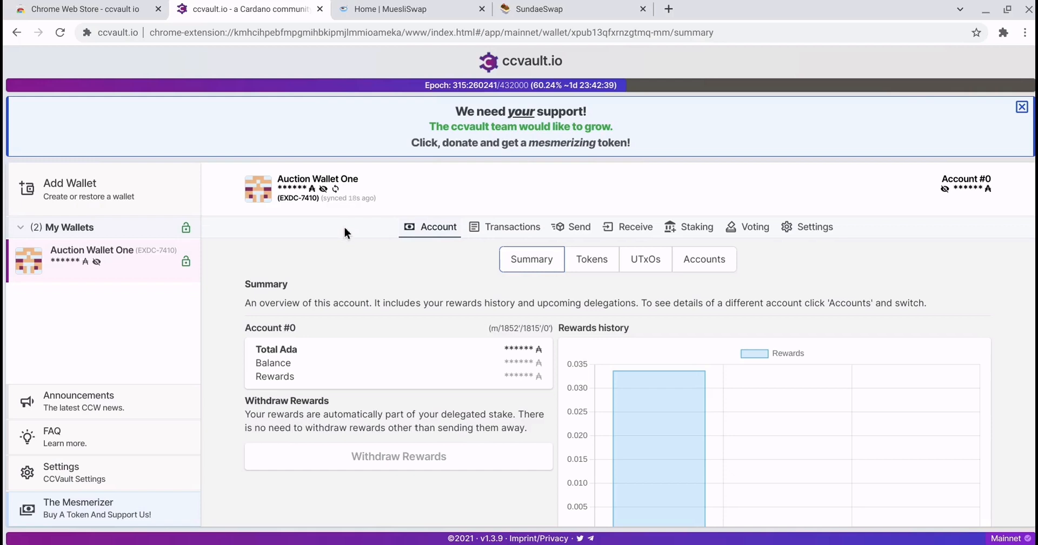
Show the Featured token markets listing Liqwid, VYFI and MILK with ADA prices
click(411, 9)
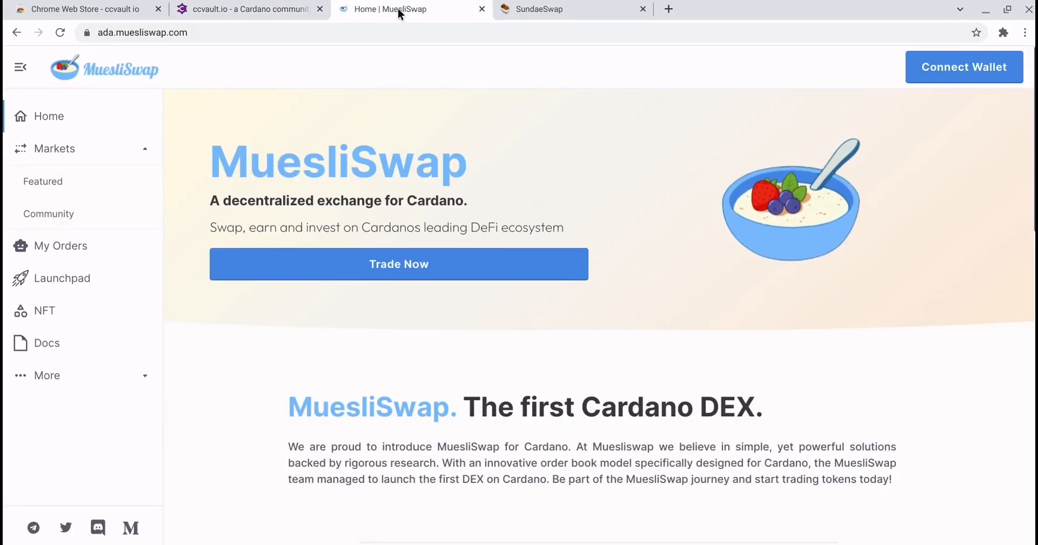
mouse_move(470, 307)
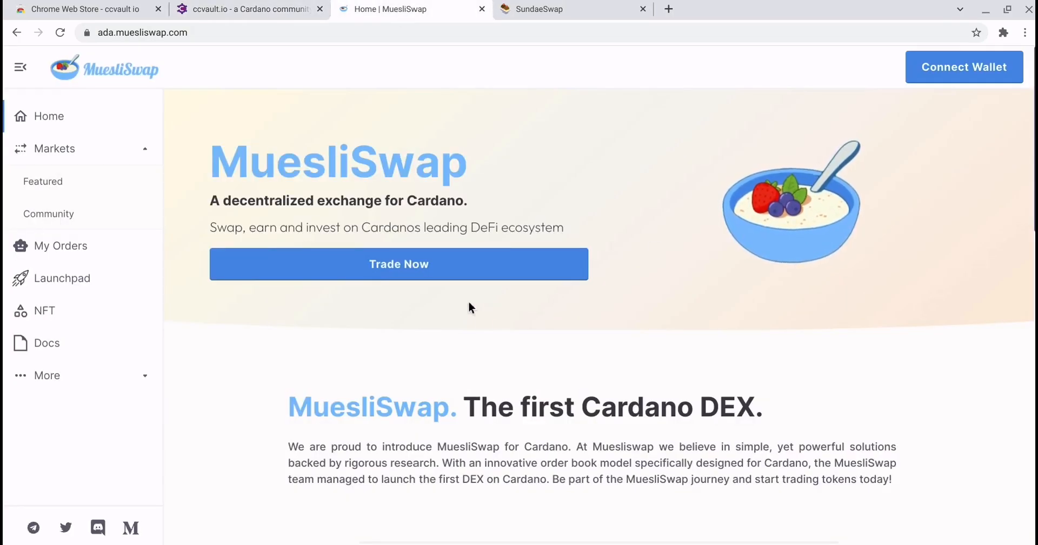
click(54, 148)
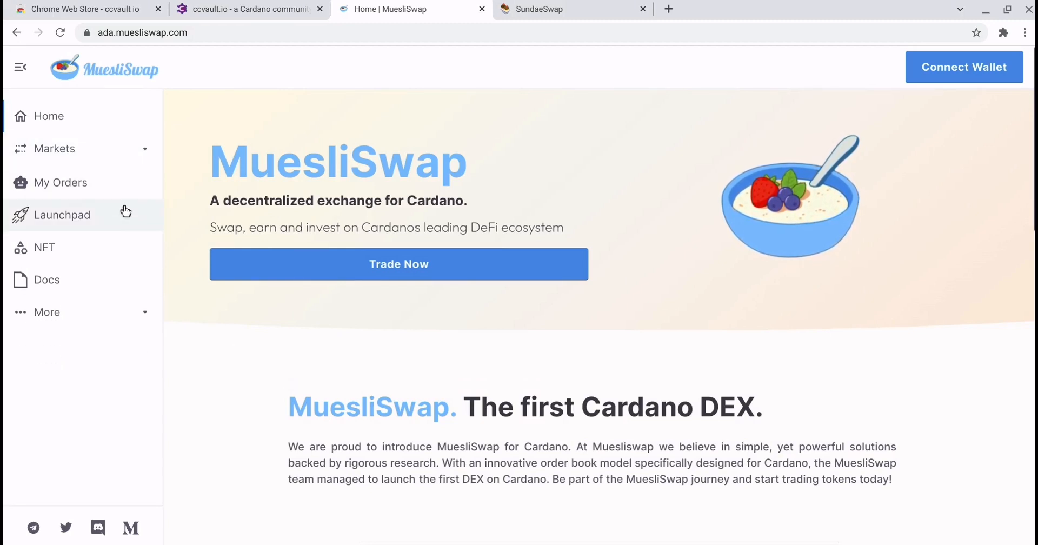
click(54, 149)
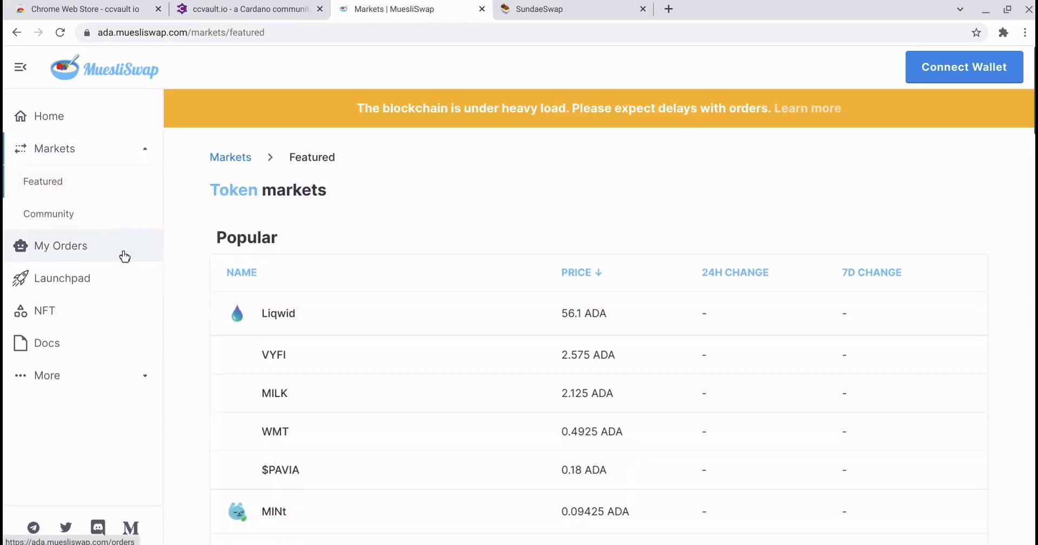
scroll(down, 3)
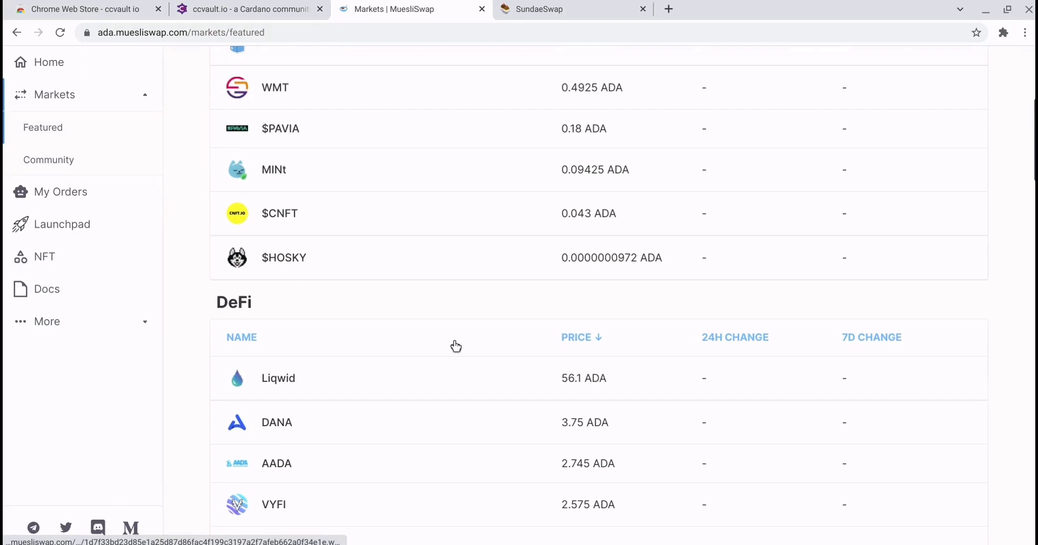
scroll(up, 3)
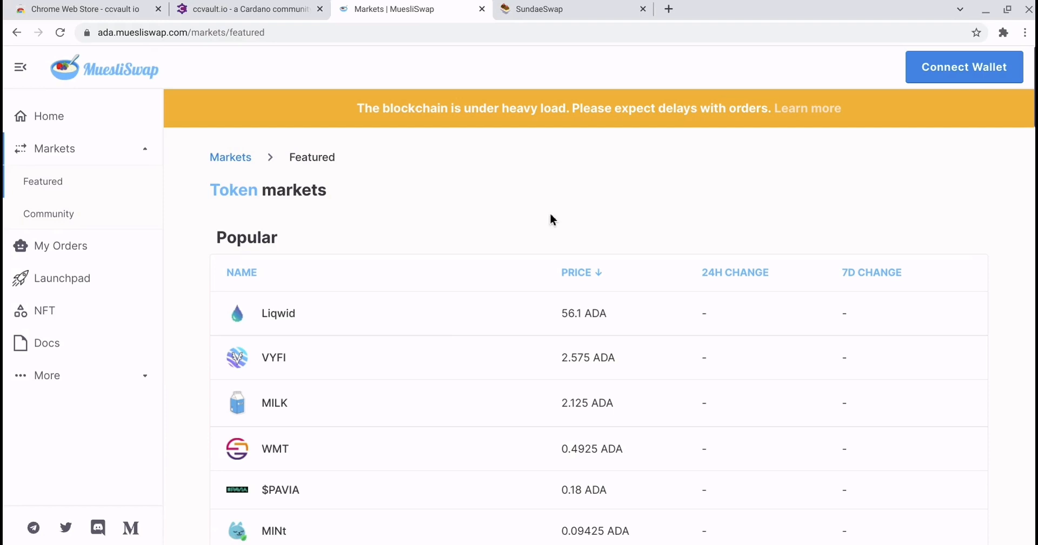
mouse_move(324, 81)
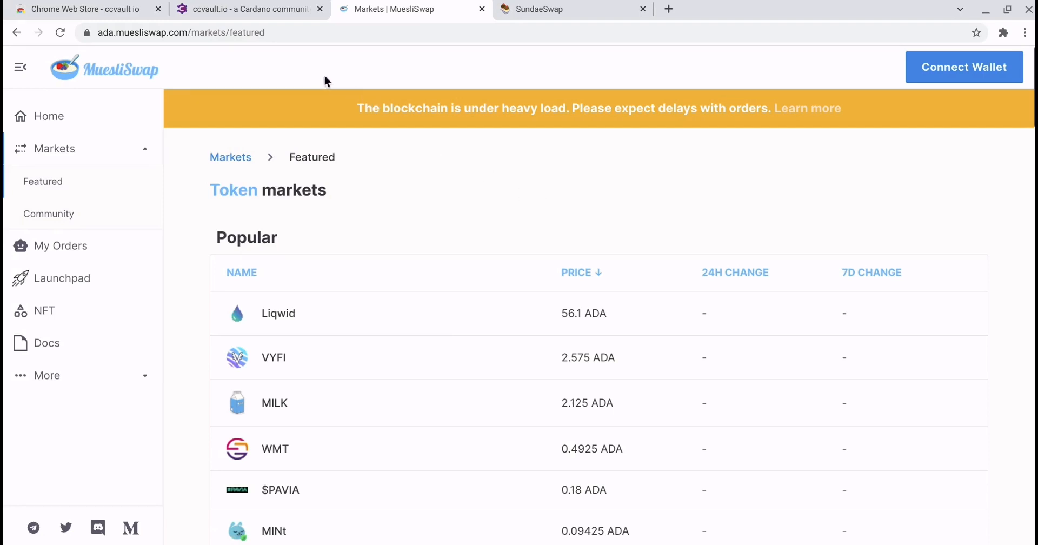
mouse_move(748, 203)
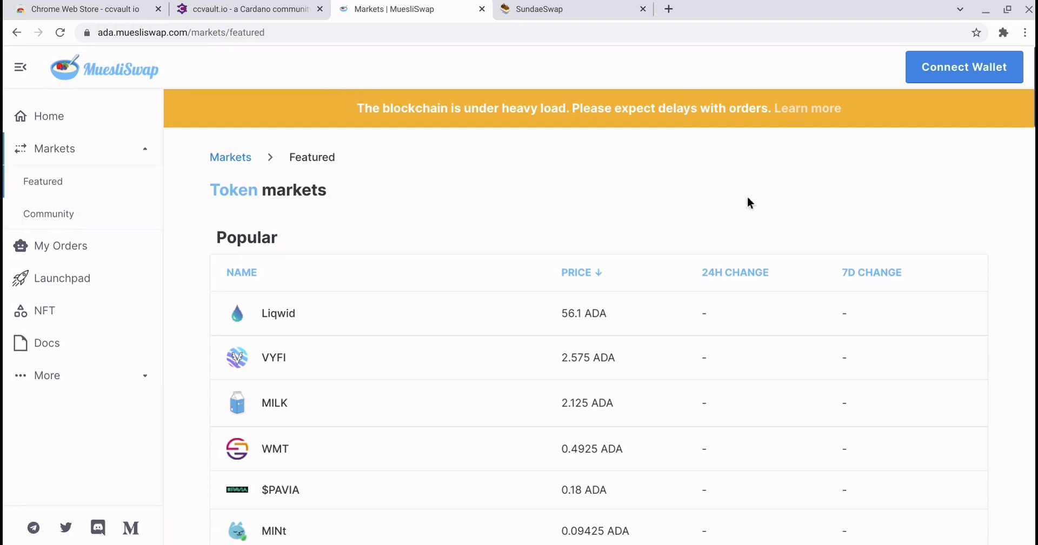
mouse_move(822, 163)
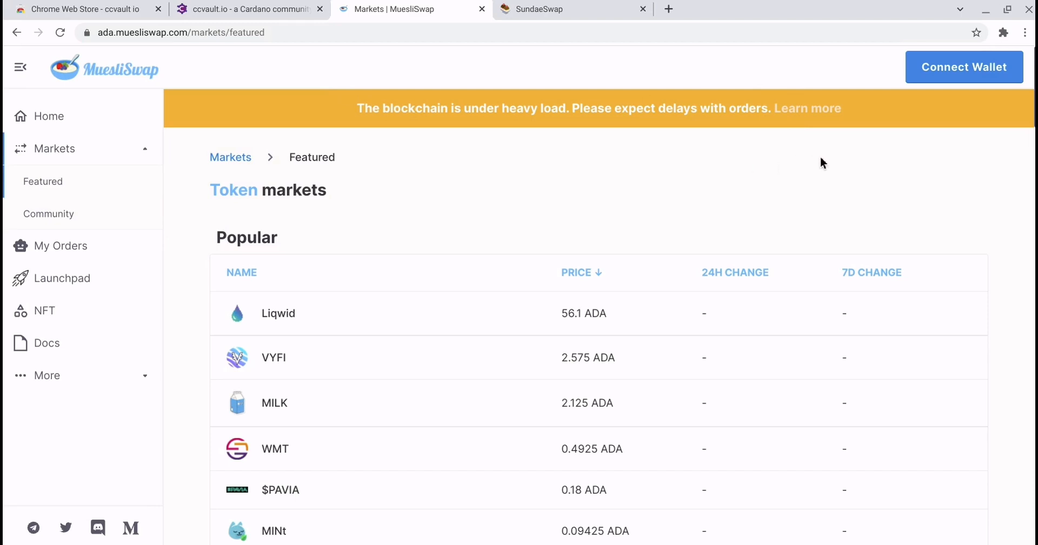
mouse_move(953, 104)
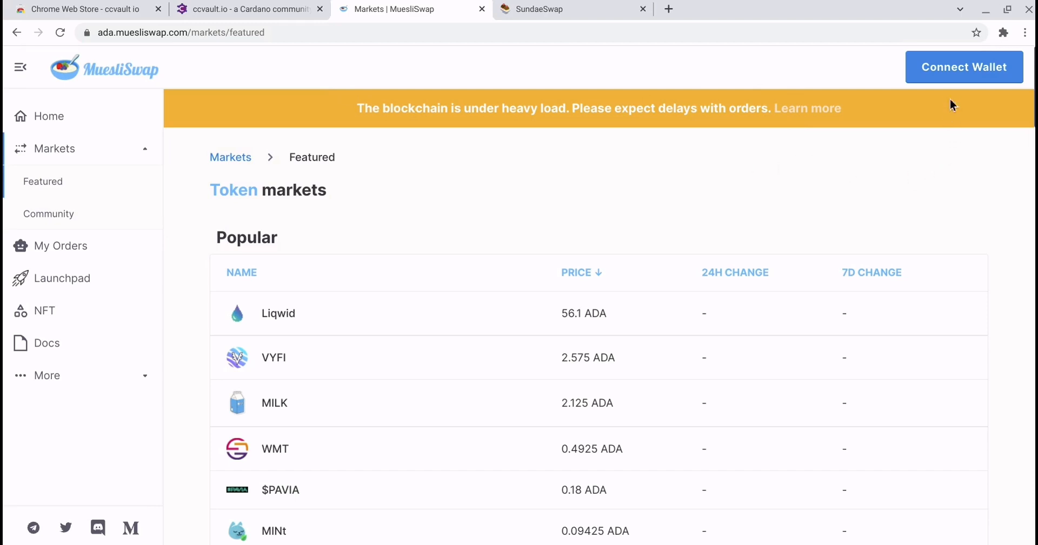
Connect MuesliSwap to the ccvault wallet named NFT's and confirm the site connection
click(963, 66)
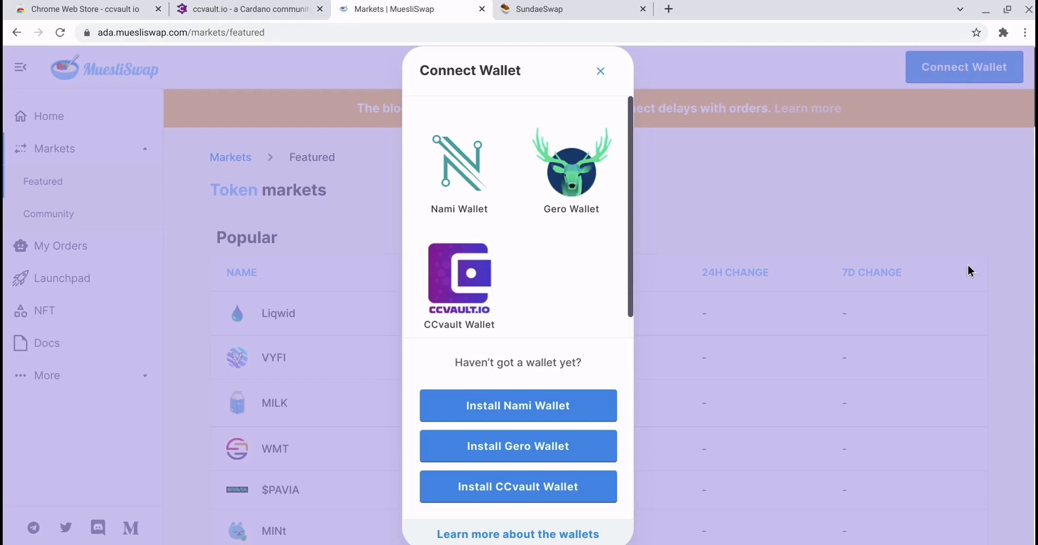
mouse_move(501, 196)
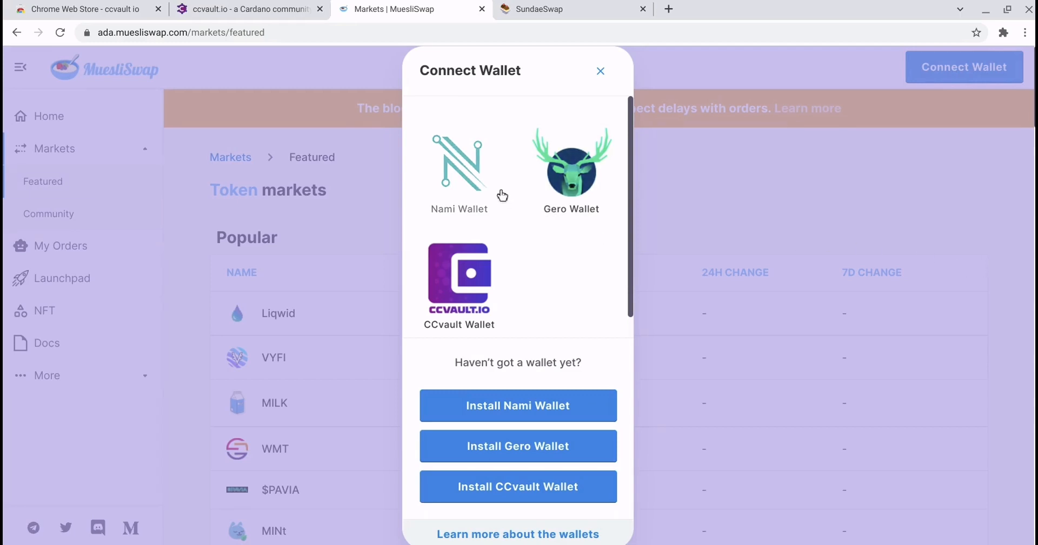
mouse_move(552, 263)
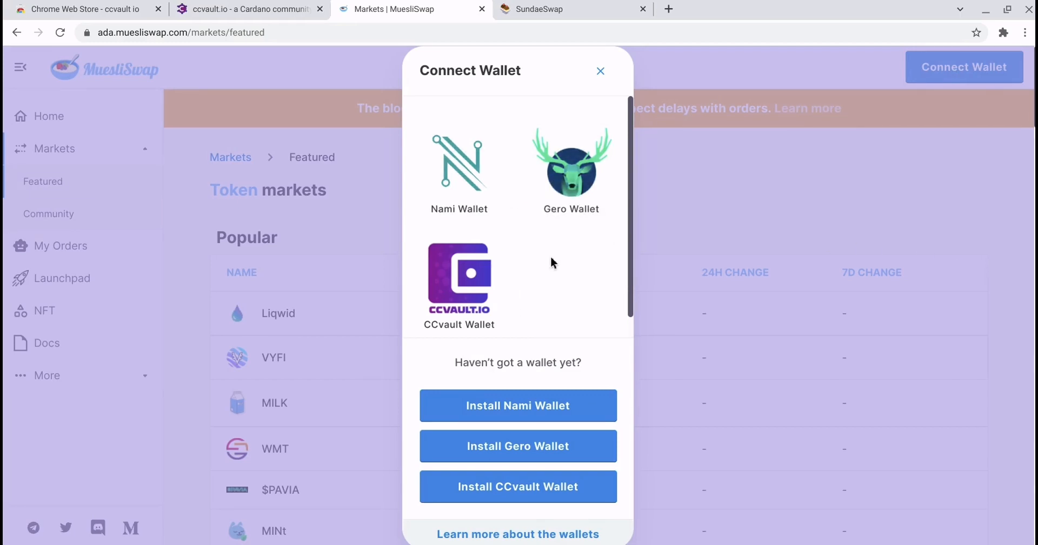
mouse_move(459, 277)
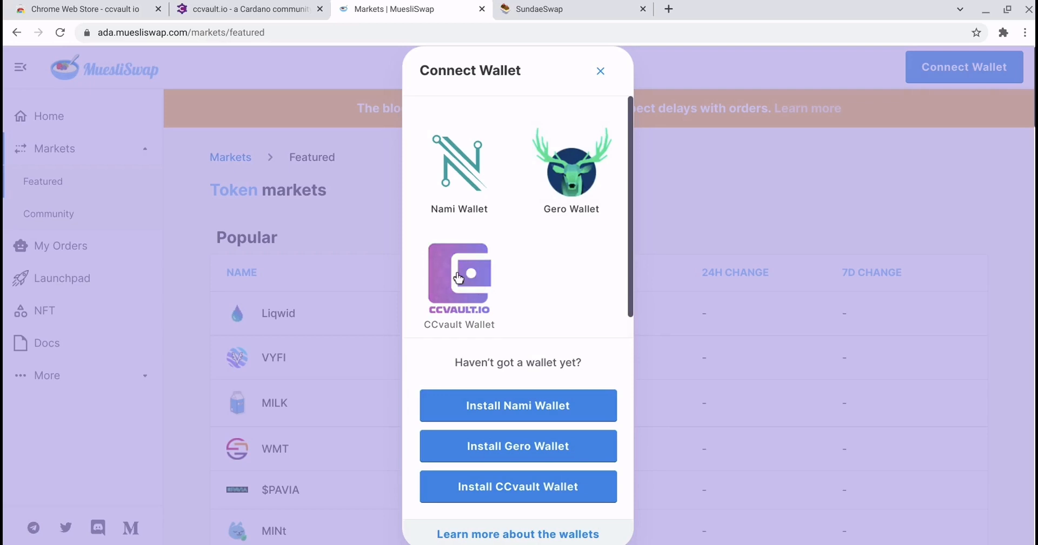
click(459, 276)
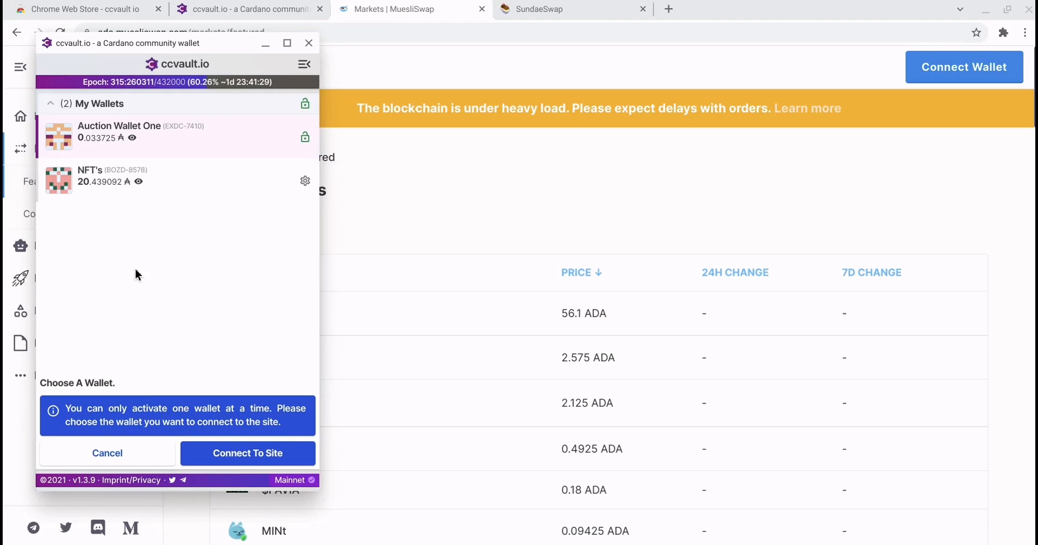
click(168, 190)
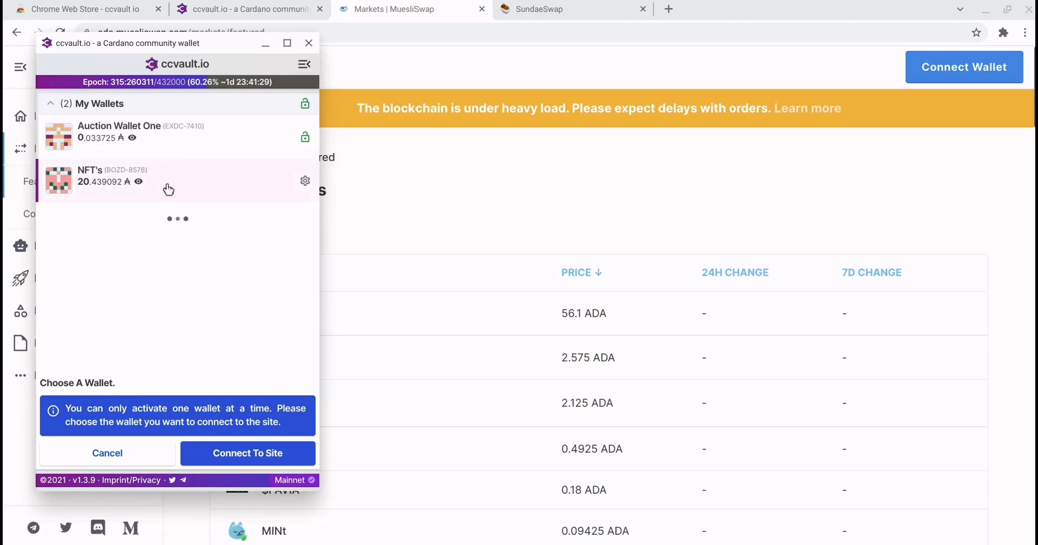
mouse_move(223, 249)
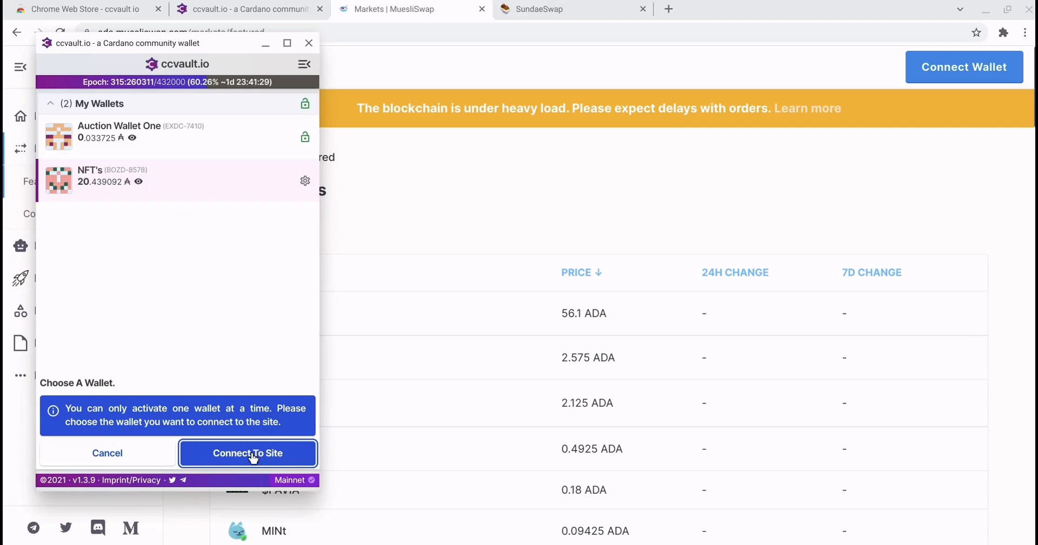
click(247, 453)
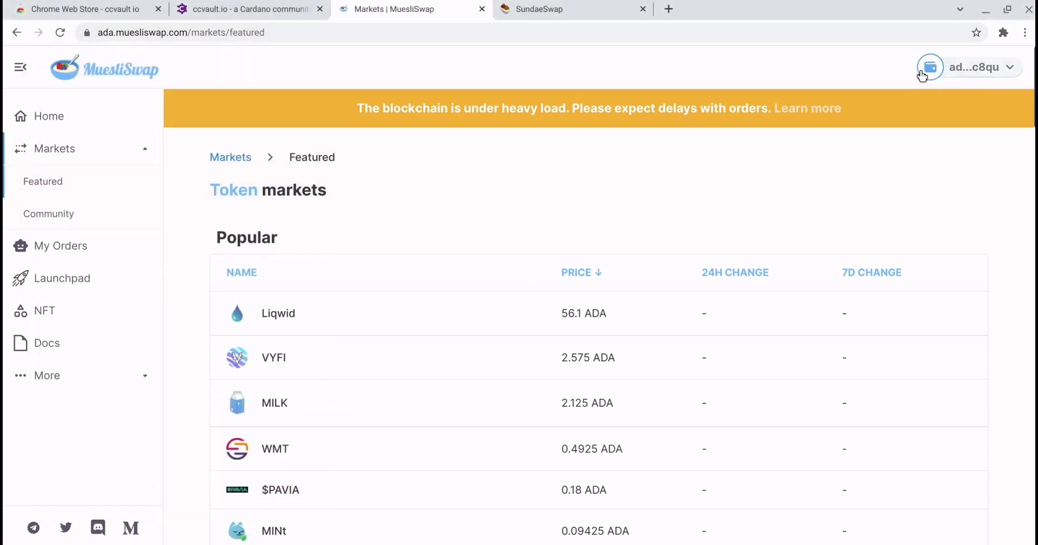
mouse_move(951, 81)
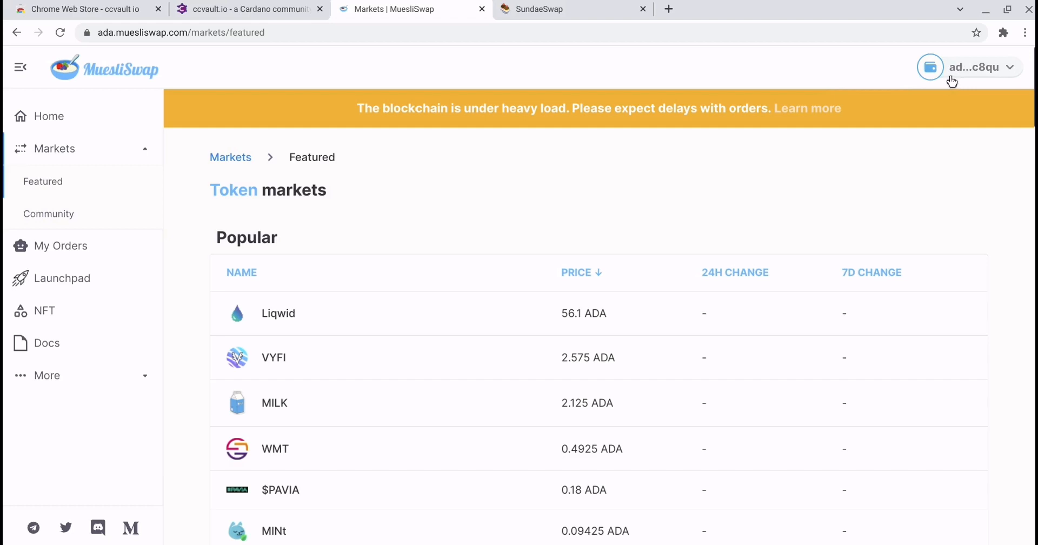
mouse_move(291, 358)
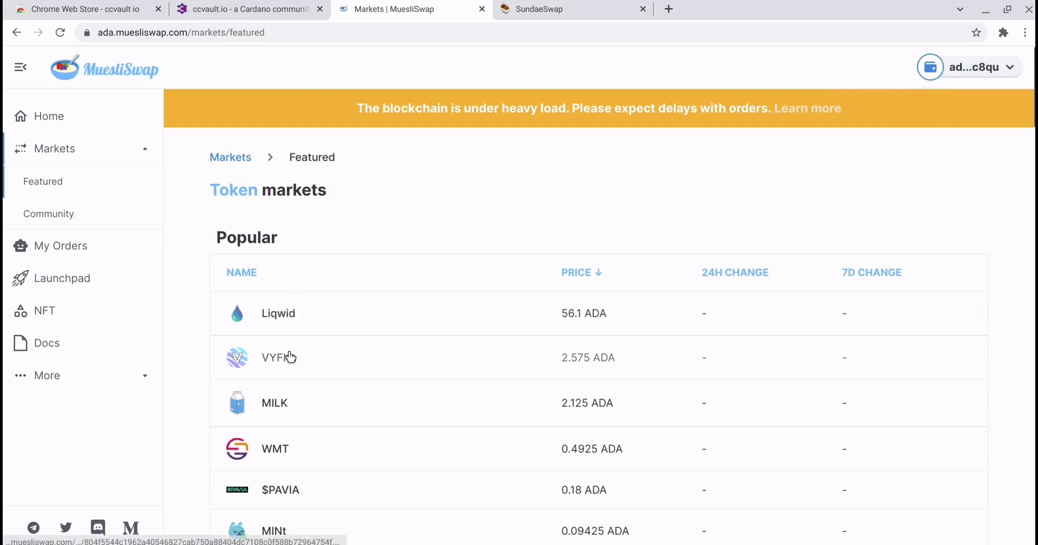
mouse_move(294, 320)
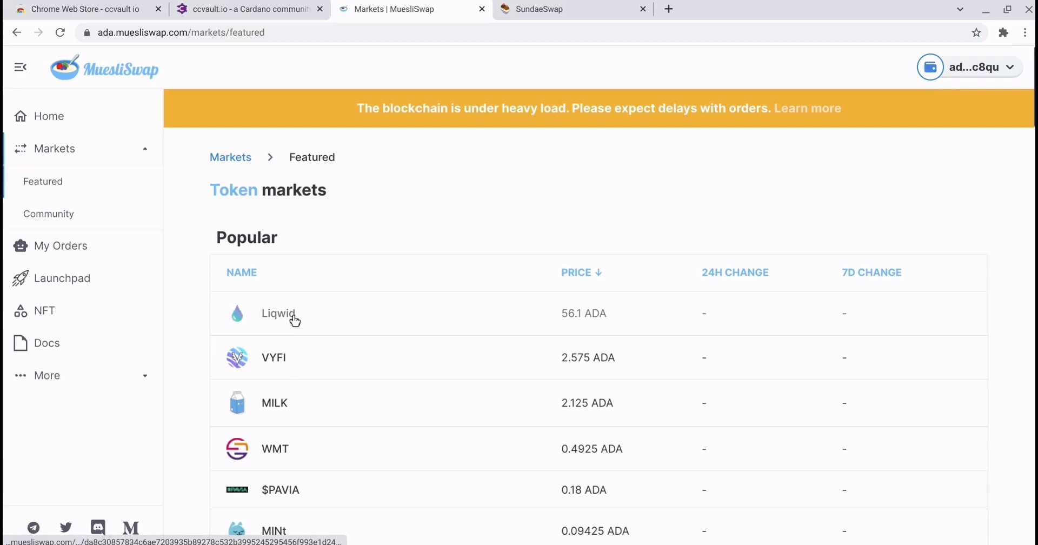
Check the ADA balance in the Buy LQ order form on the Liqwid market, then dismiss it
click(278, 314)
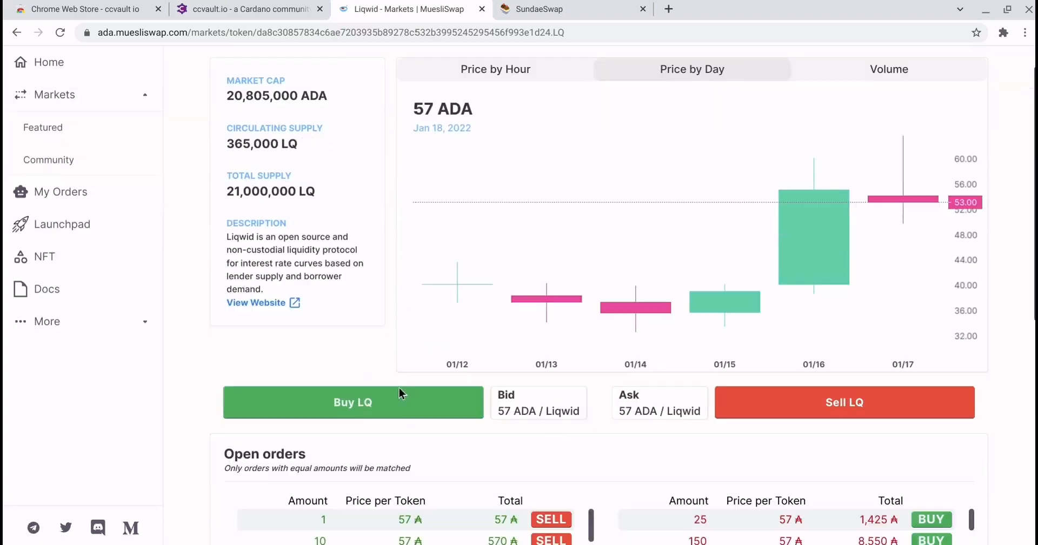
click(353, 402)
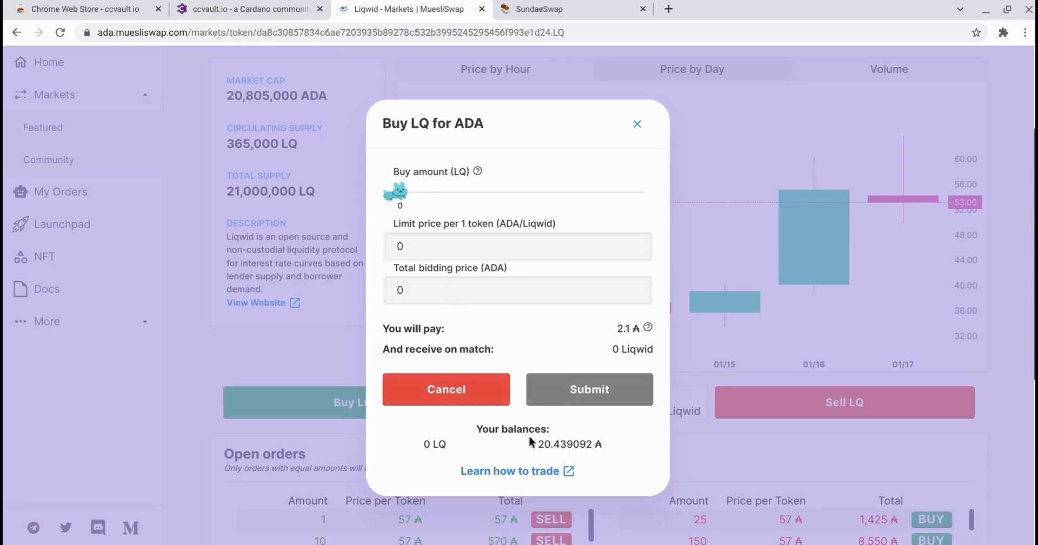
mouse_move(592, 464)
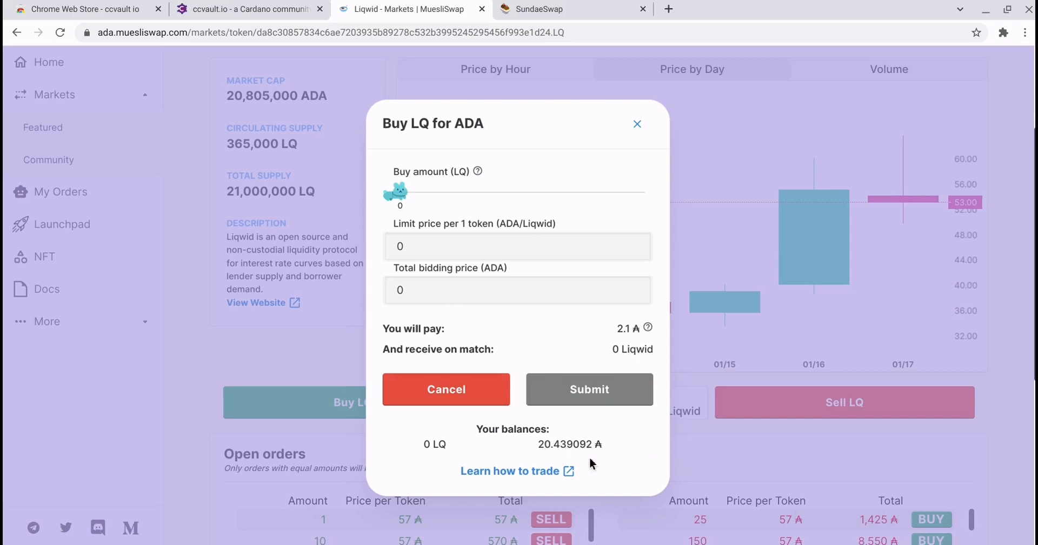
mouse_move(583, 437)
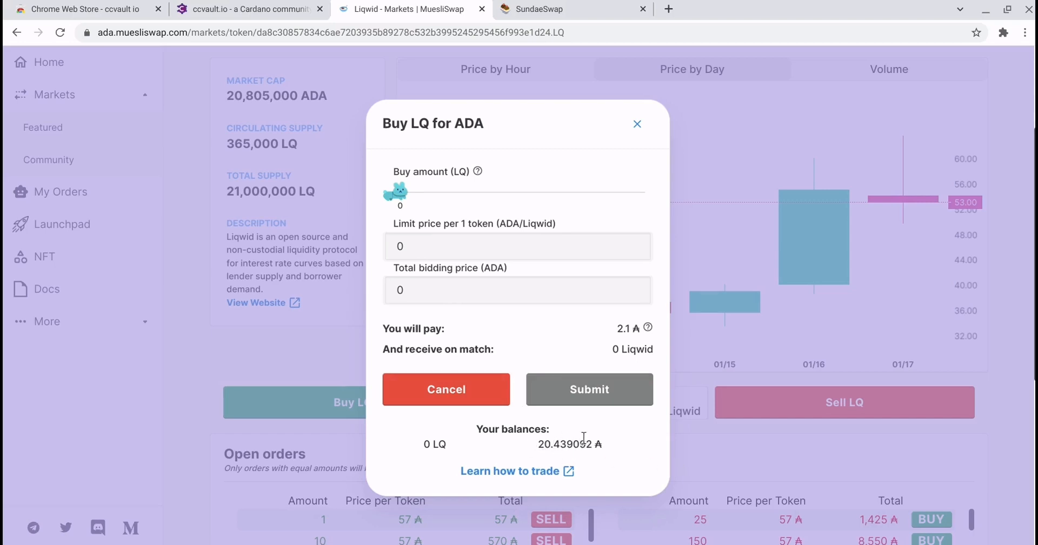
mouse_move(406, 214)
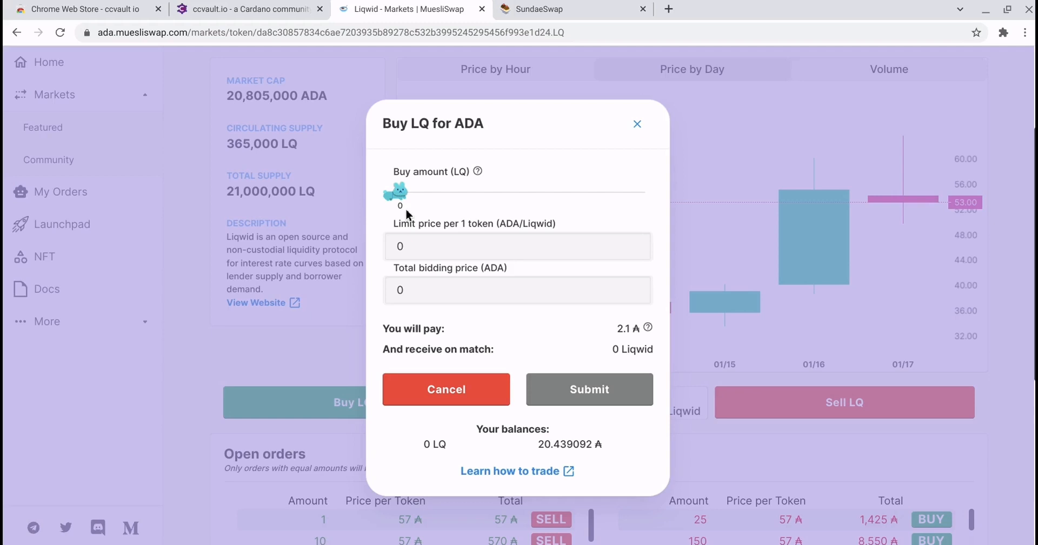
mouse_move(627, 123)
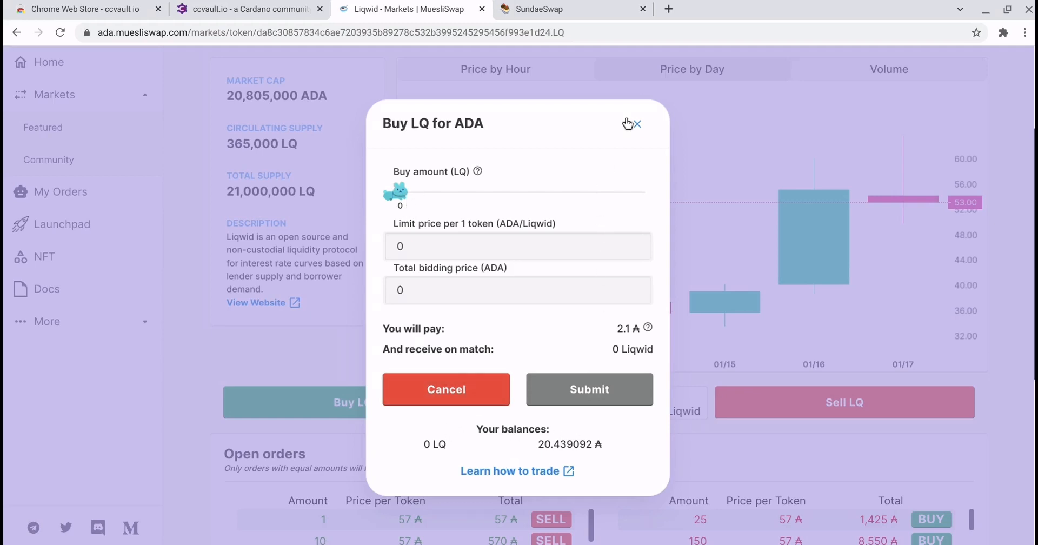
click(634, 124)
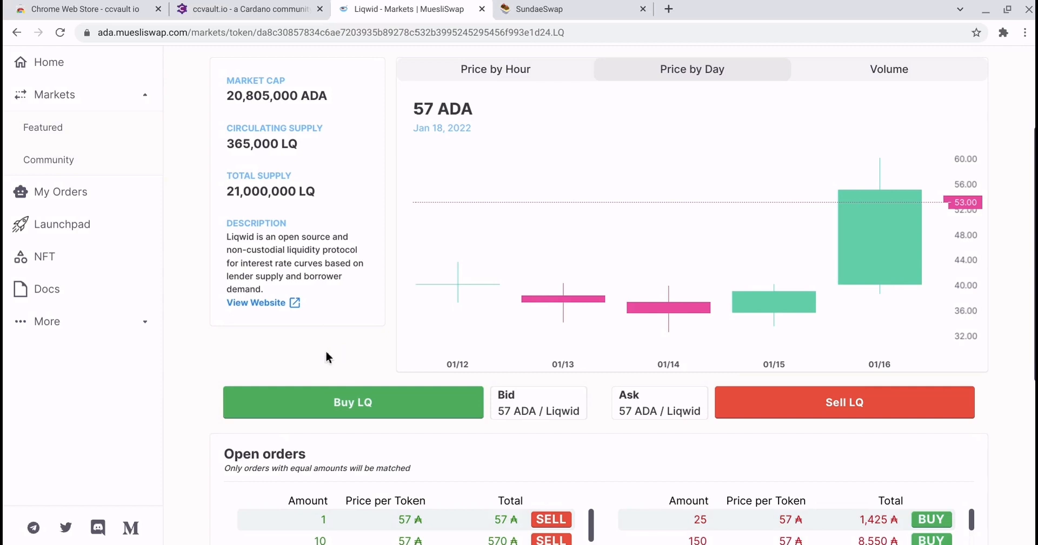
mouse_move(257, 257)
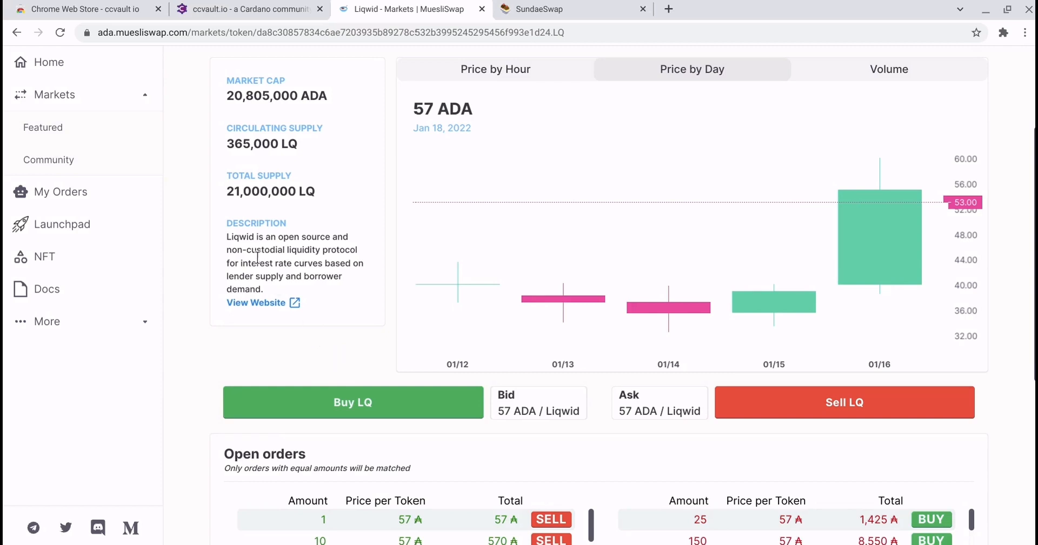
Review Auction Wallet One's transactions and account summary, then return to the Liqwid market
click(249, 8)
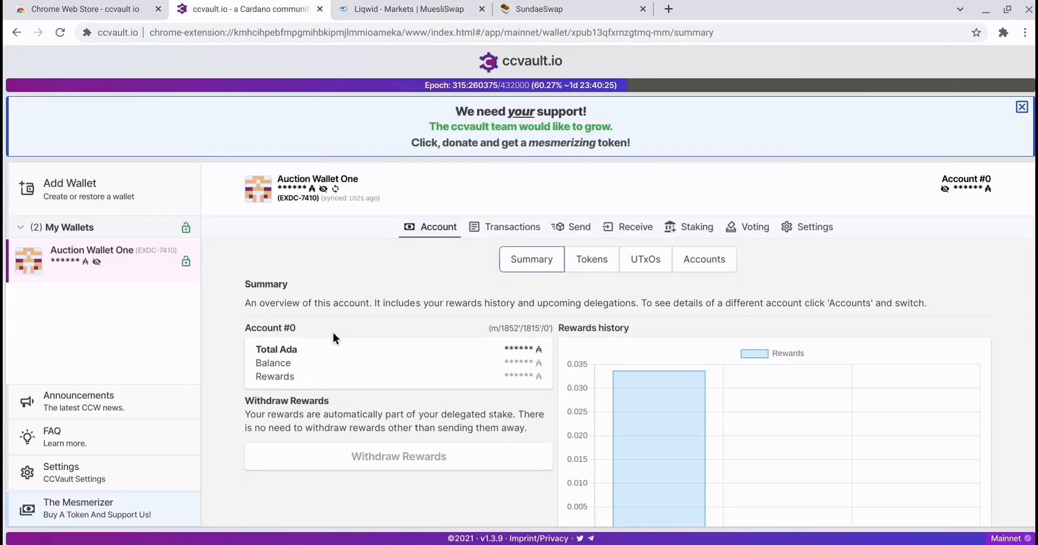
click(511, 226)
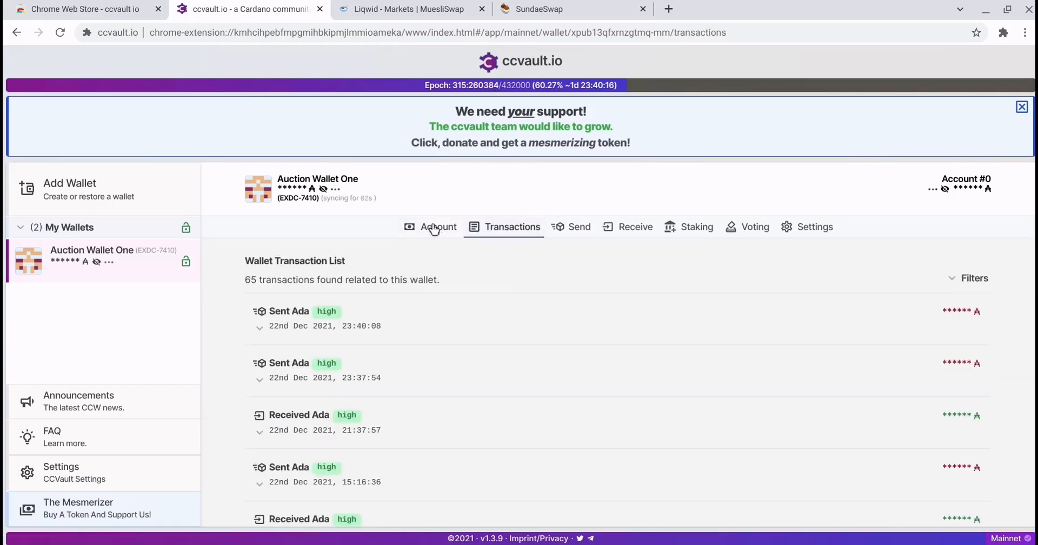
click(438, 226)
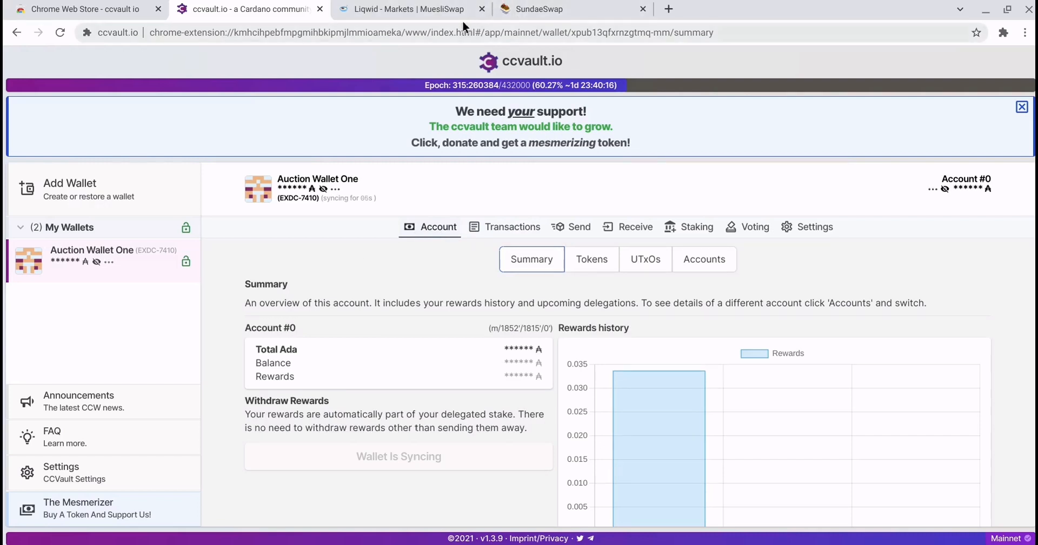
click(403, 9)
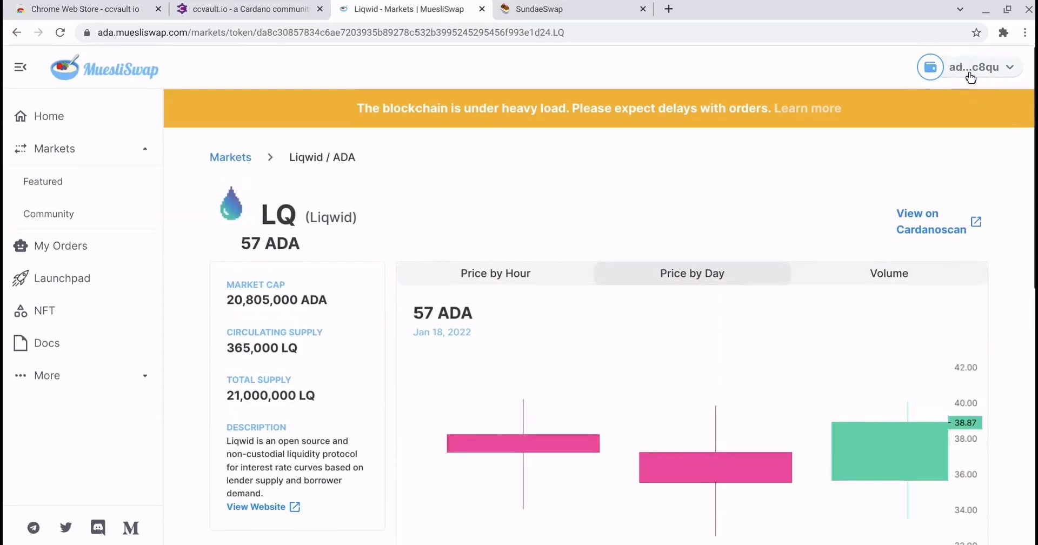
mouse_move(933, 72)
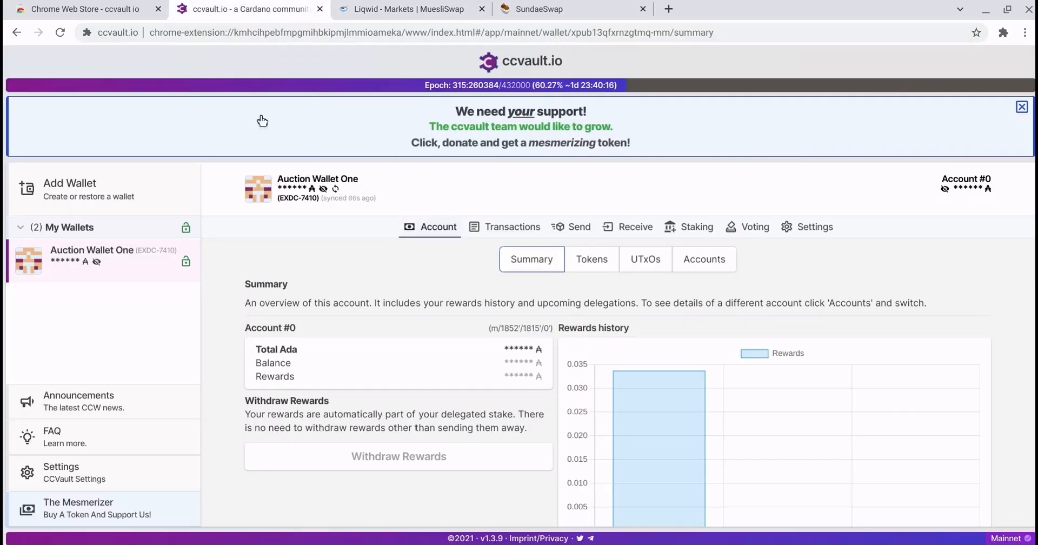
mouse_move(313, 399)
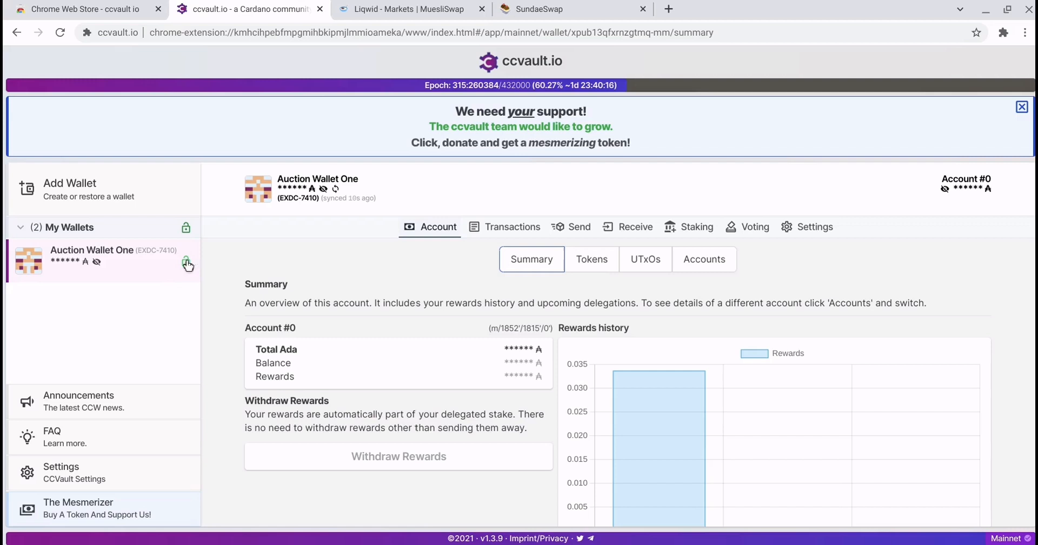
Scroll through the wallet's settings and move on to the global CCVault Settings page
click(816, 225)
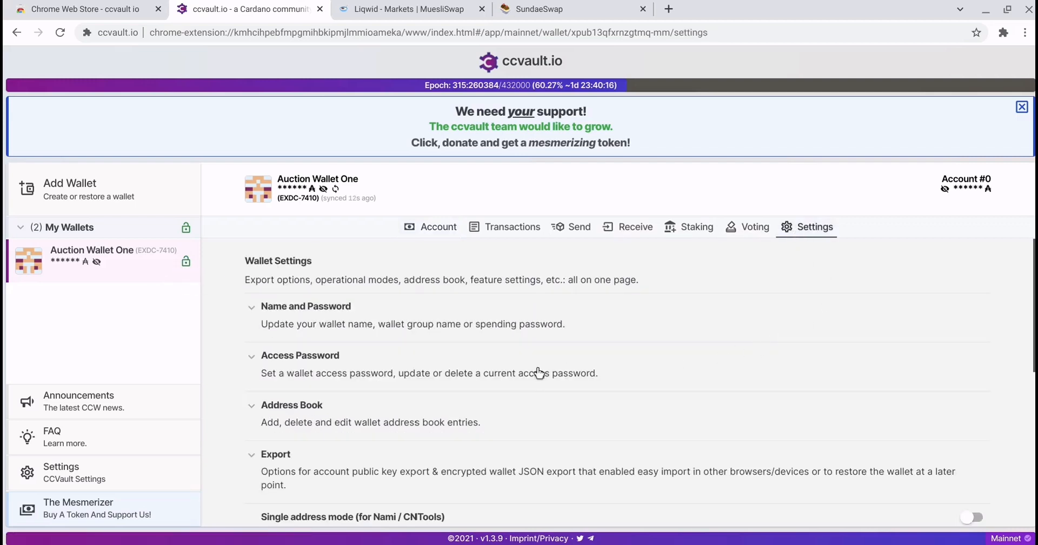
scroll(down, 3)
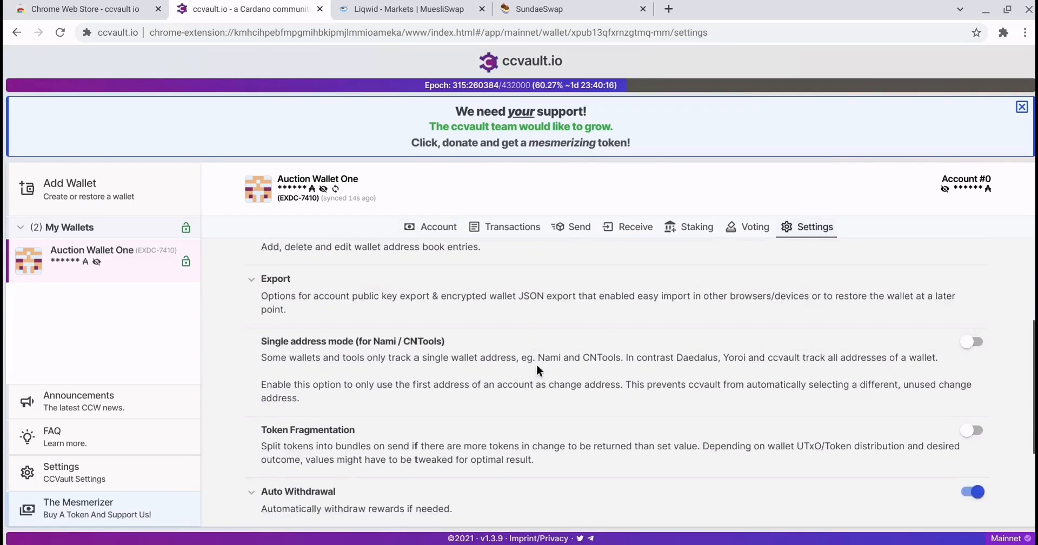
scroll(down, 3)
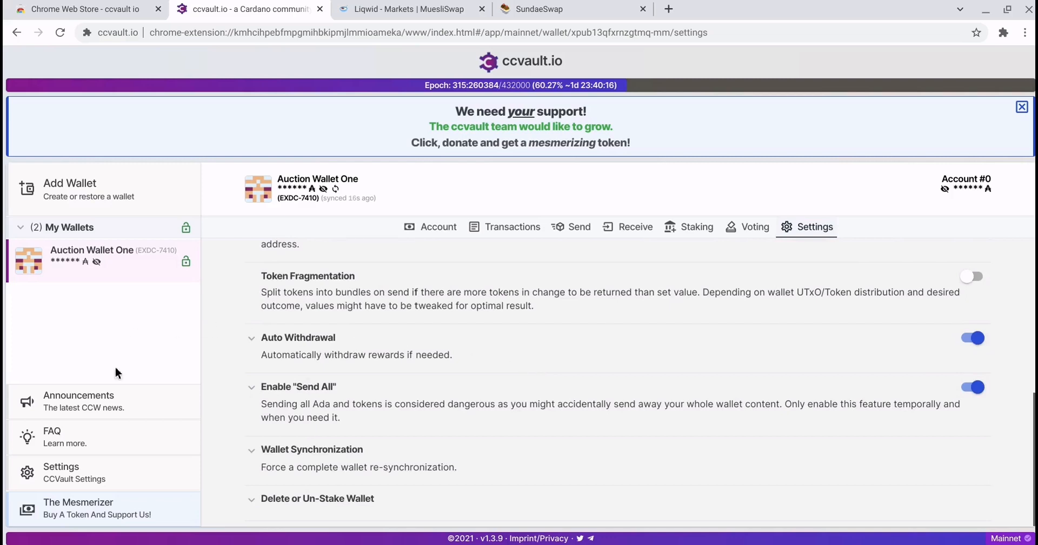
click(60, 472)
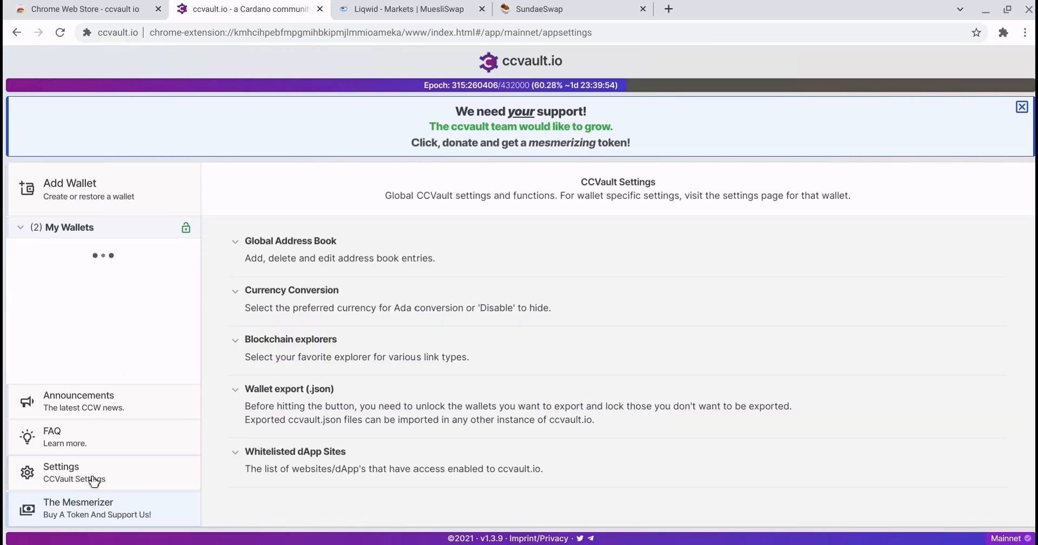
mouse_move(376, 459)
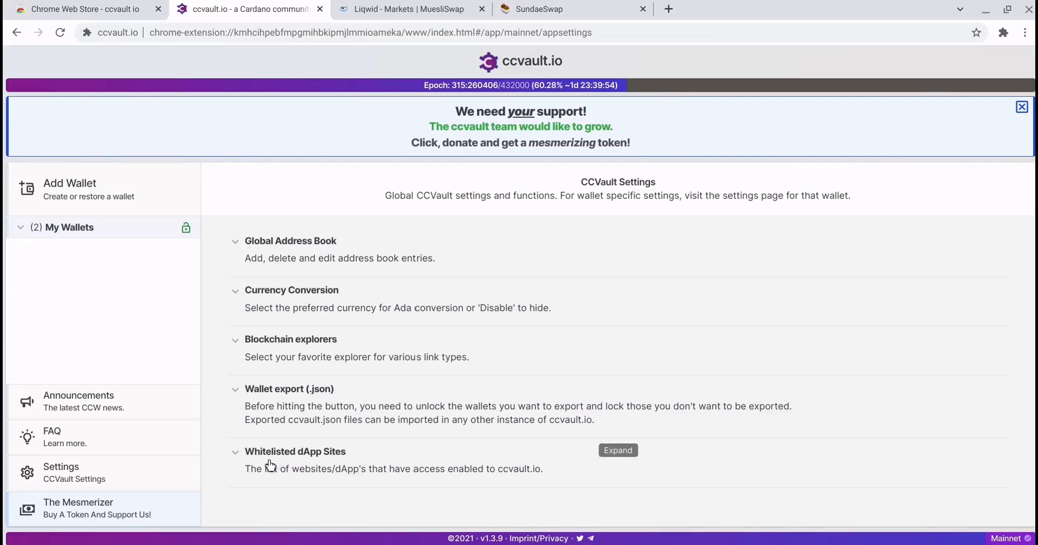
click(617, 450)
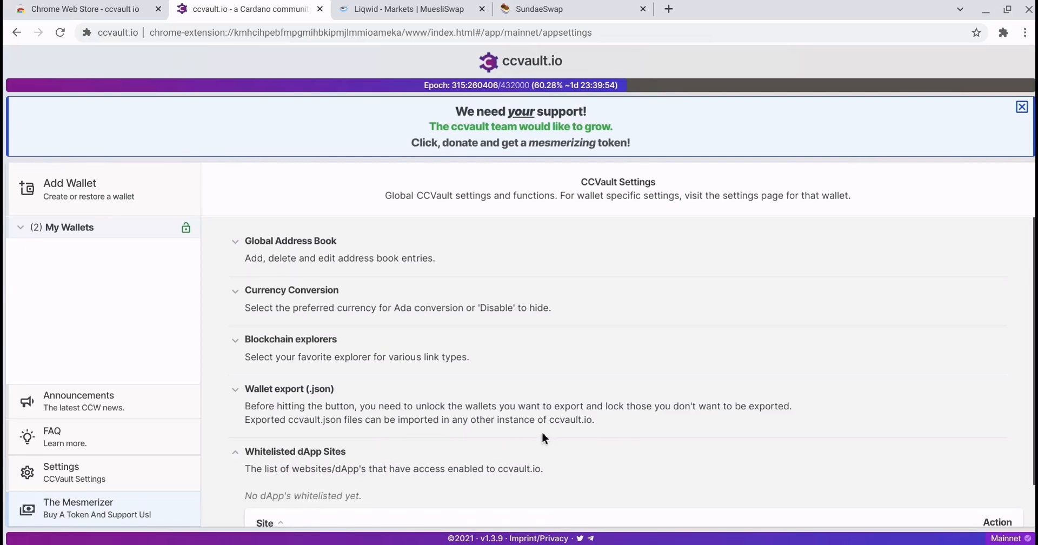
scroll(down, 3)
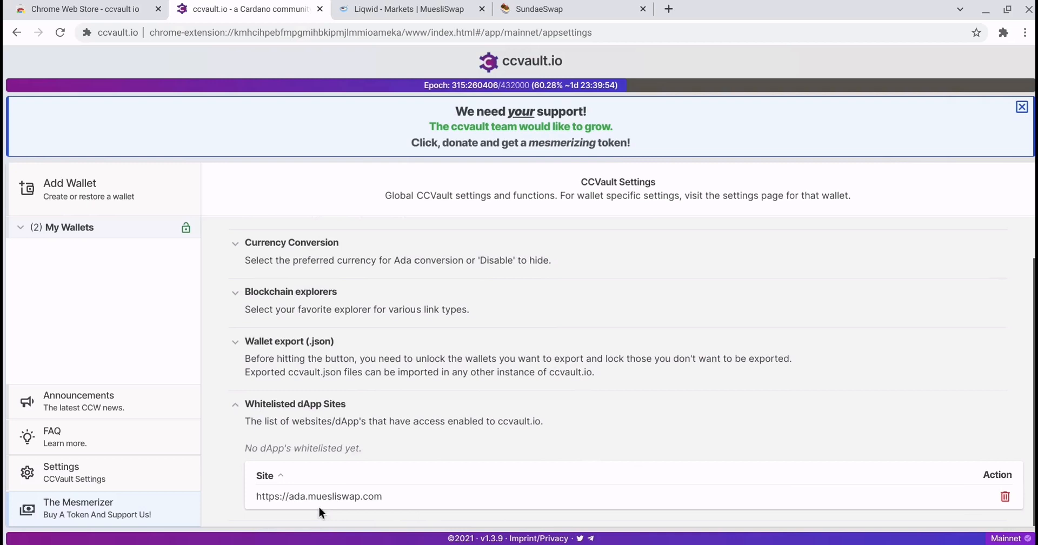
mouse_move(708, 508)
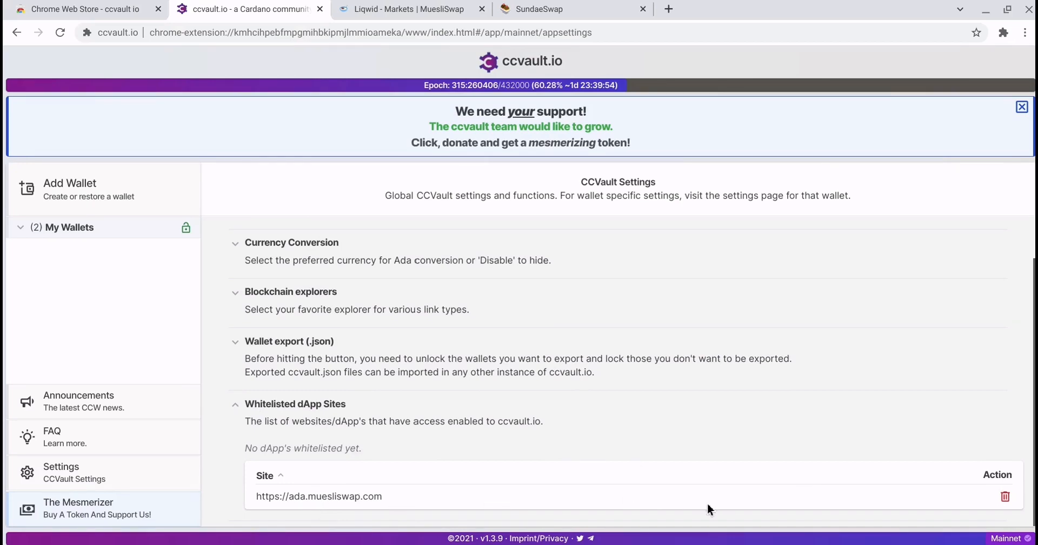
mouse_move(876, 491)
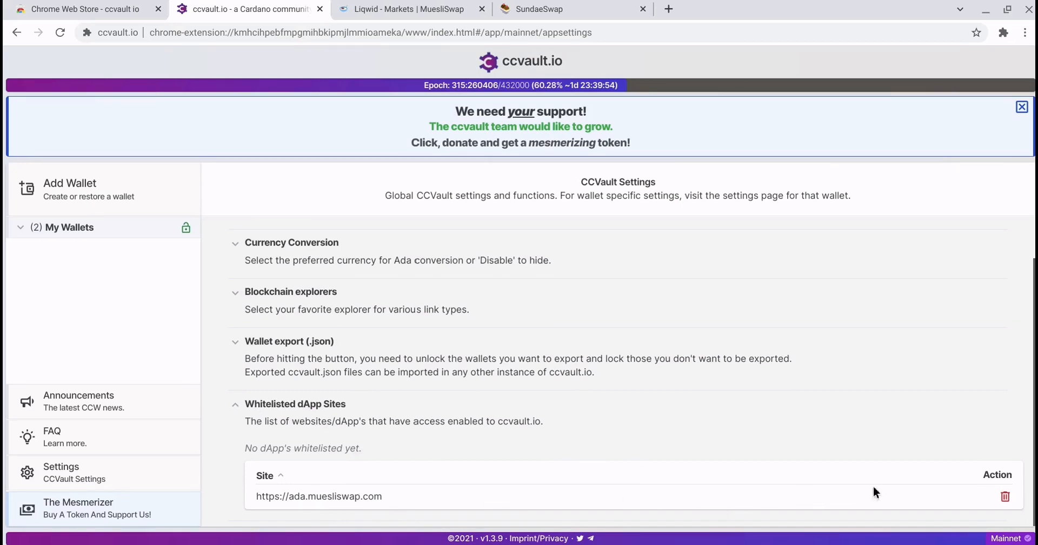
click(1004, 496)
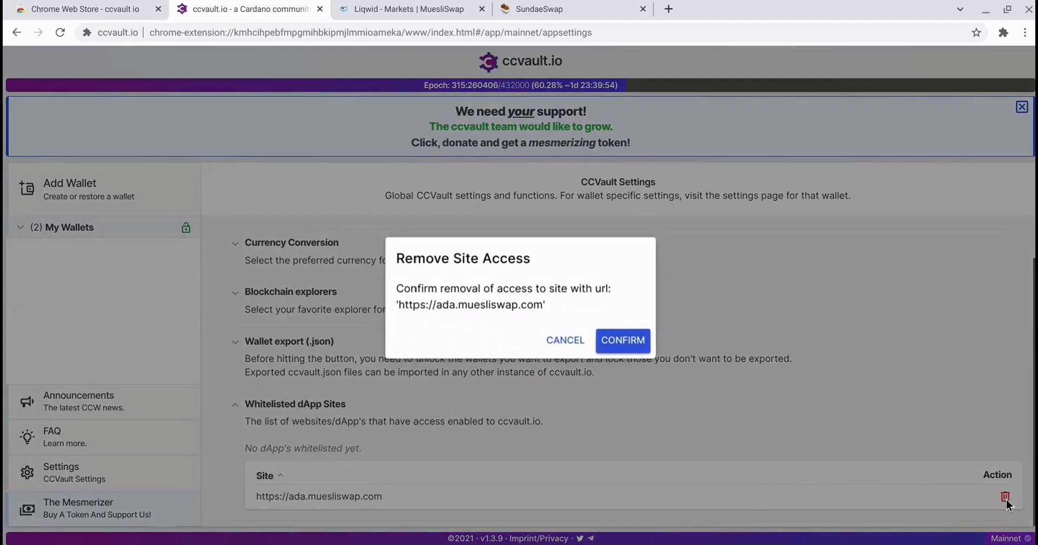
click(623, 339)
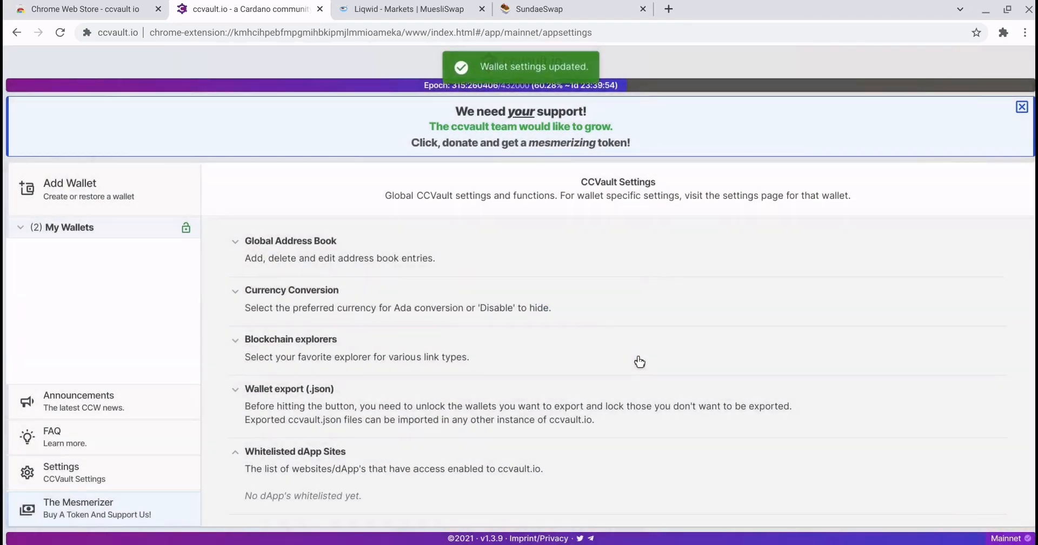
click(407, 9)
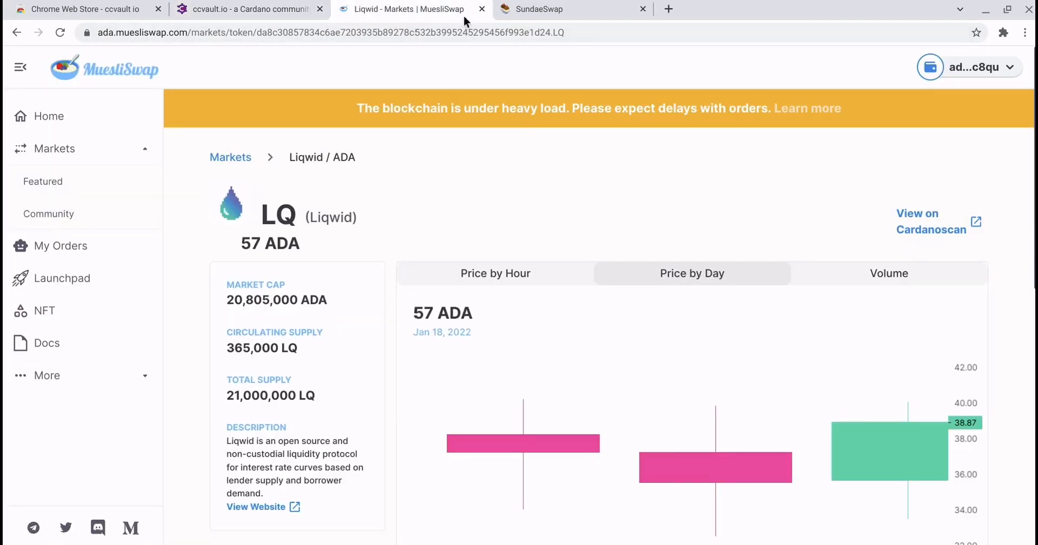
Reload the Liqwid market and reconnect the ccvault wallet, then move to SundaeSwap testnet
click(59, 32)
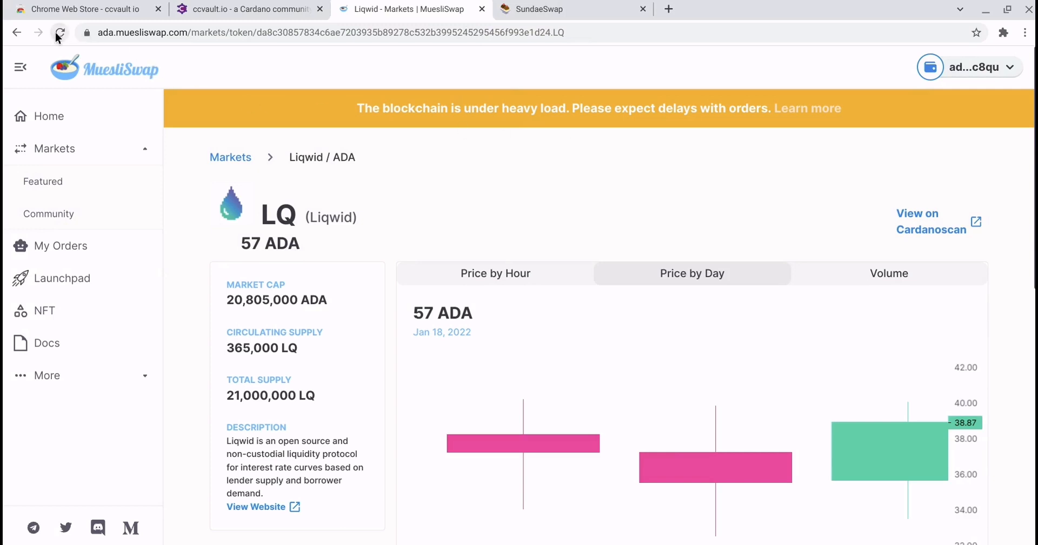
click(58, 33)
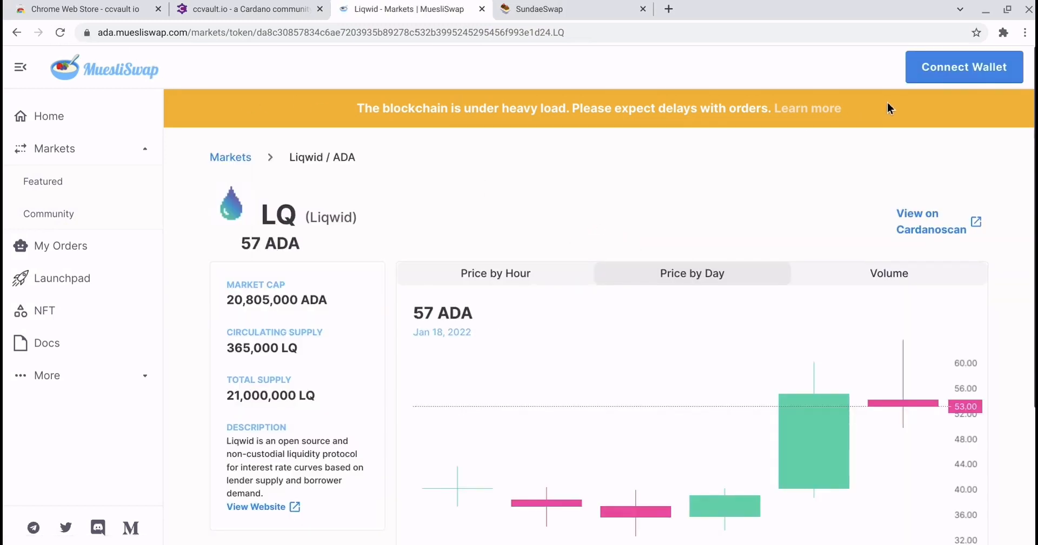
click(963, 66)
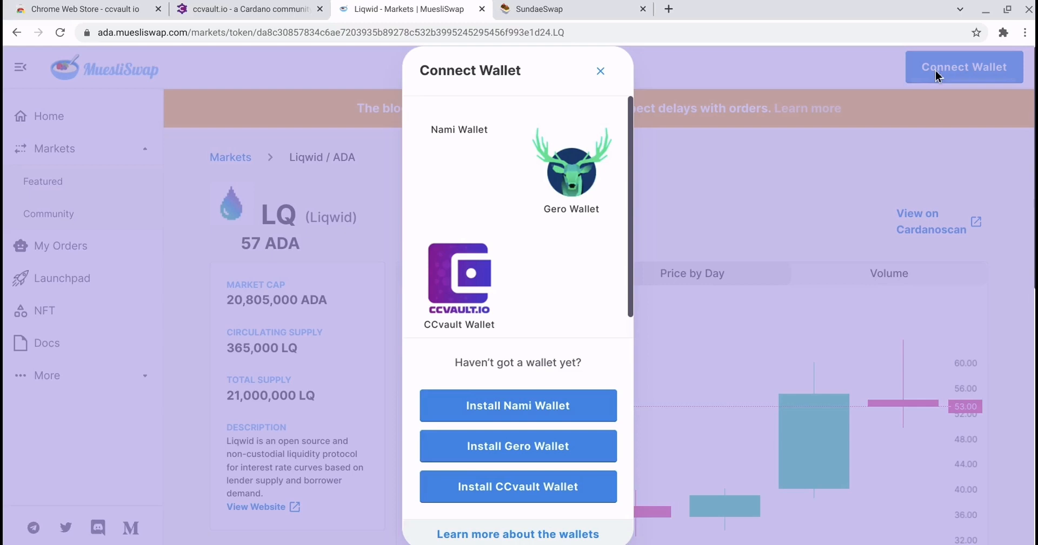
click(600, 71)
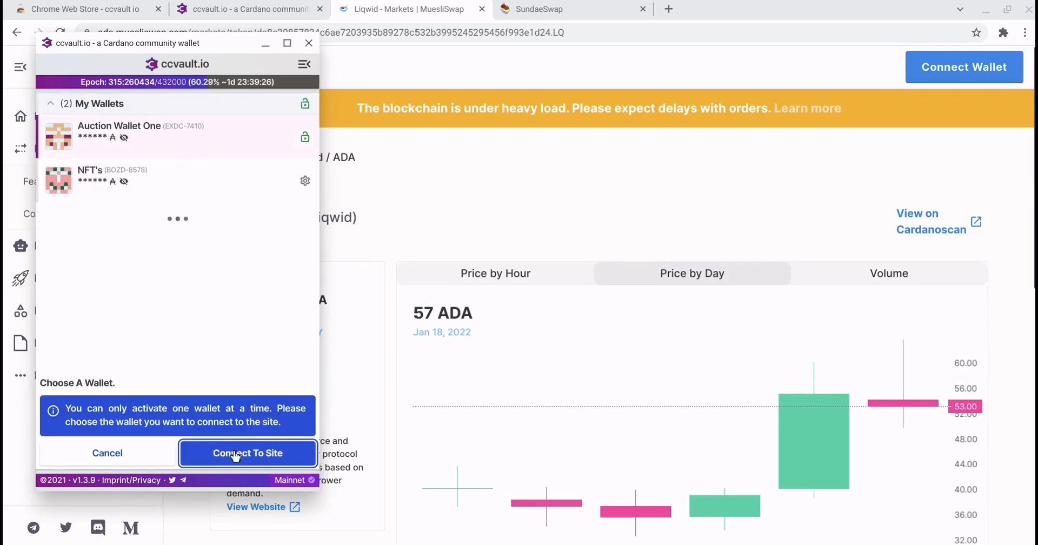
click(246, 453)
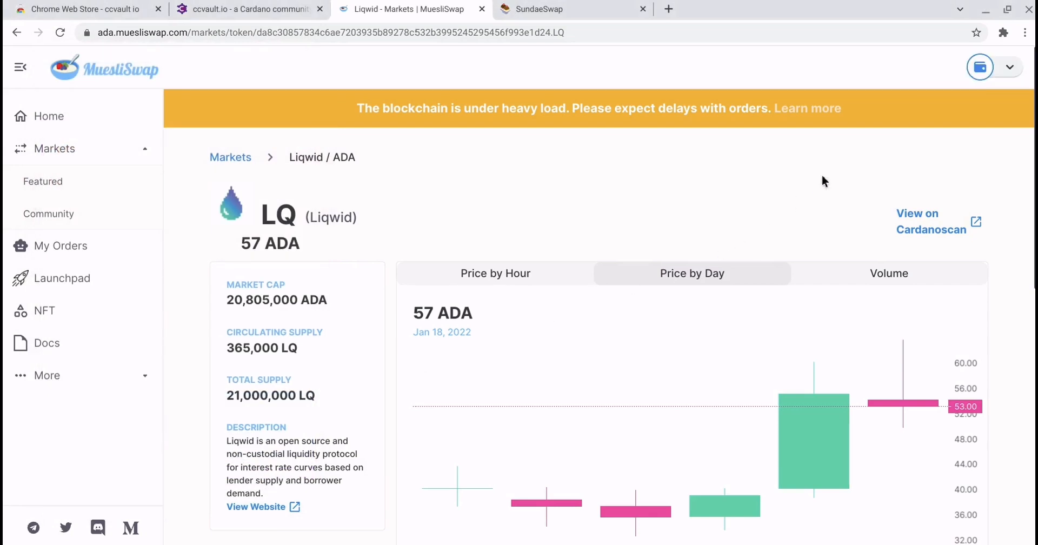
mouse_move(850, 157)
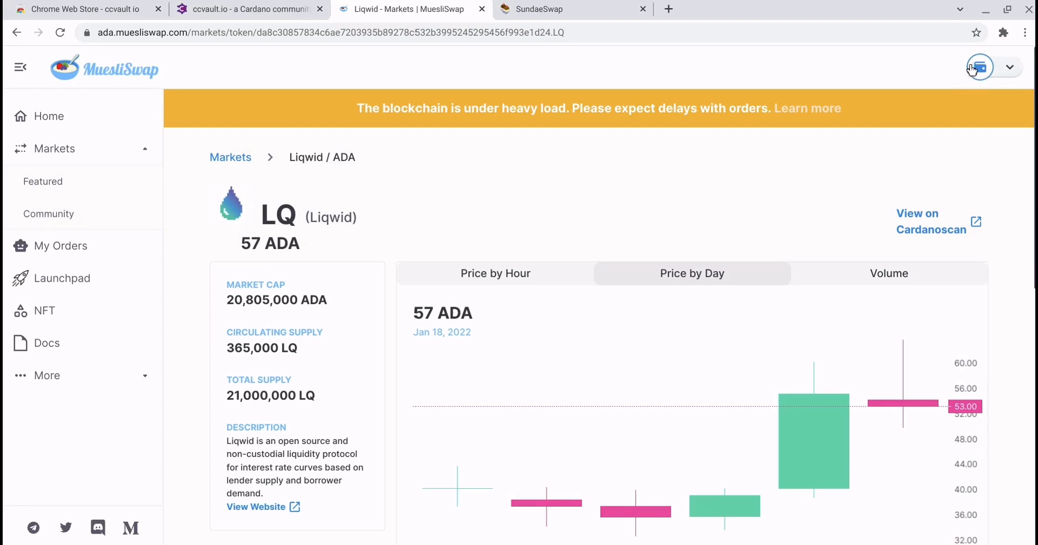
mouse_move(905, 224)
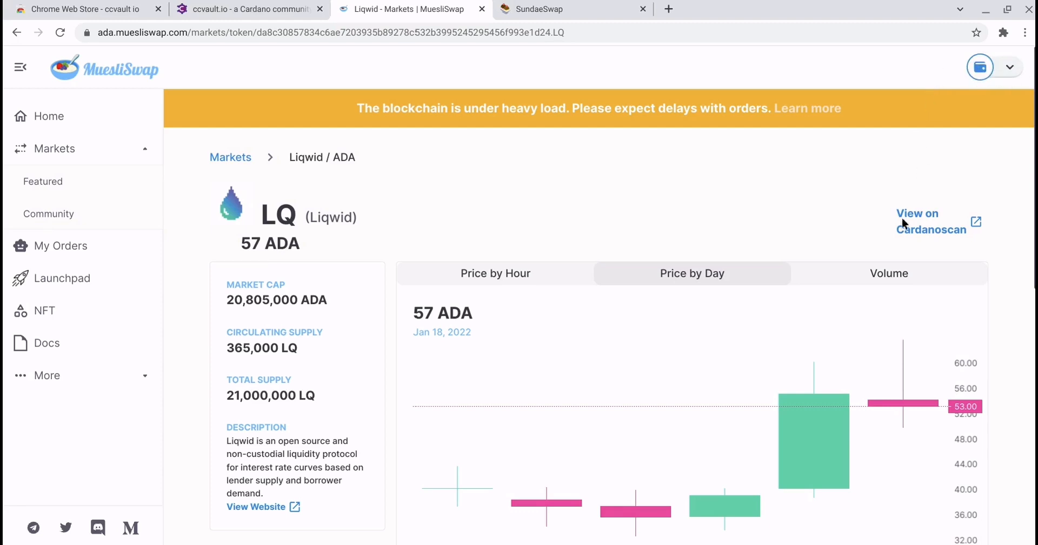
mouse_move(183, 249)
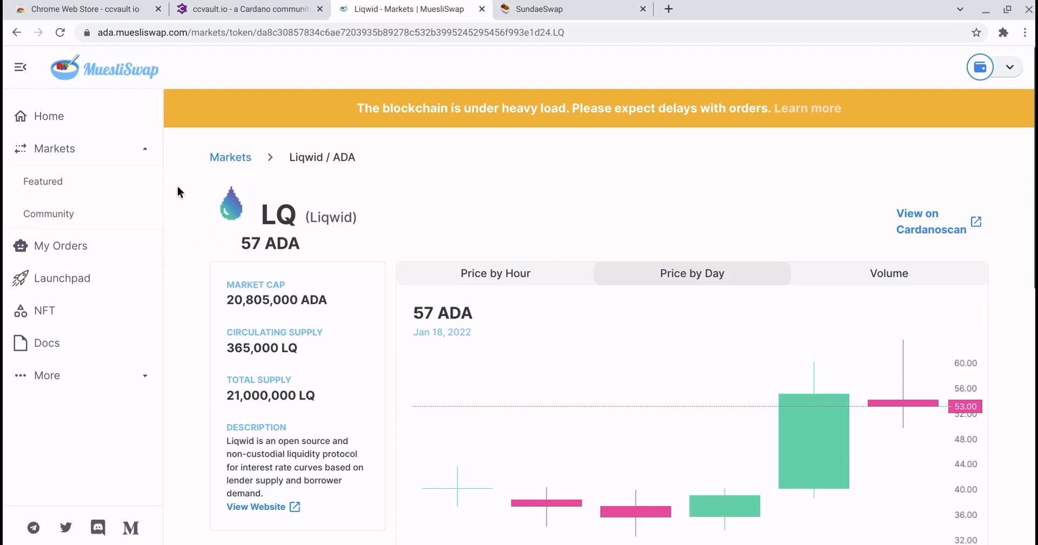
mouse_move(187, 188)
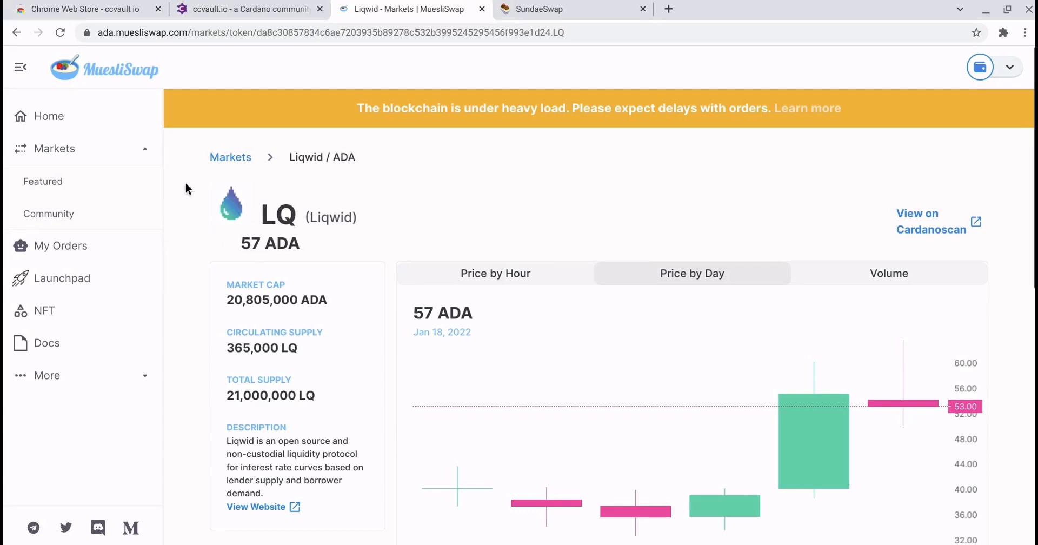
mouse_move(500, 62)
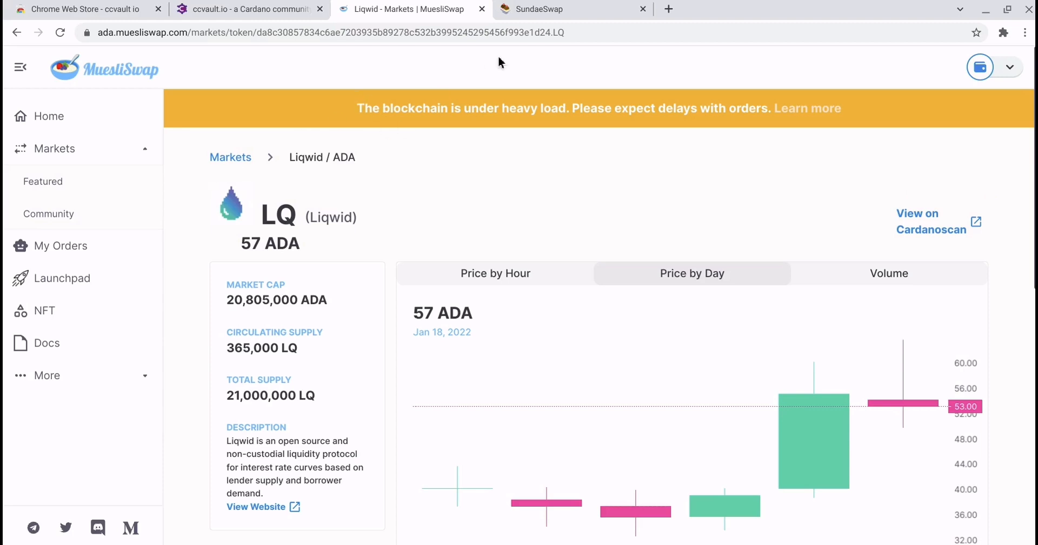
click(570, 8)
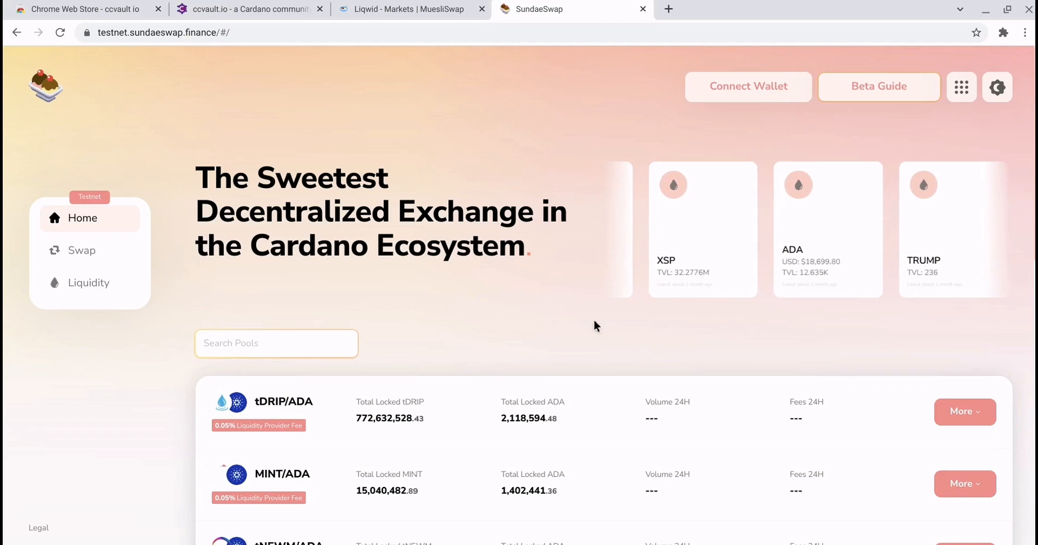
Connect the Nami wallet to SundaeSwap testnet, granting access, and select the headline text
click(747, 87)
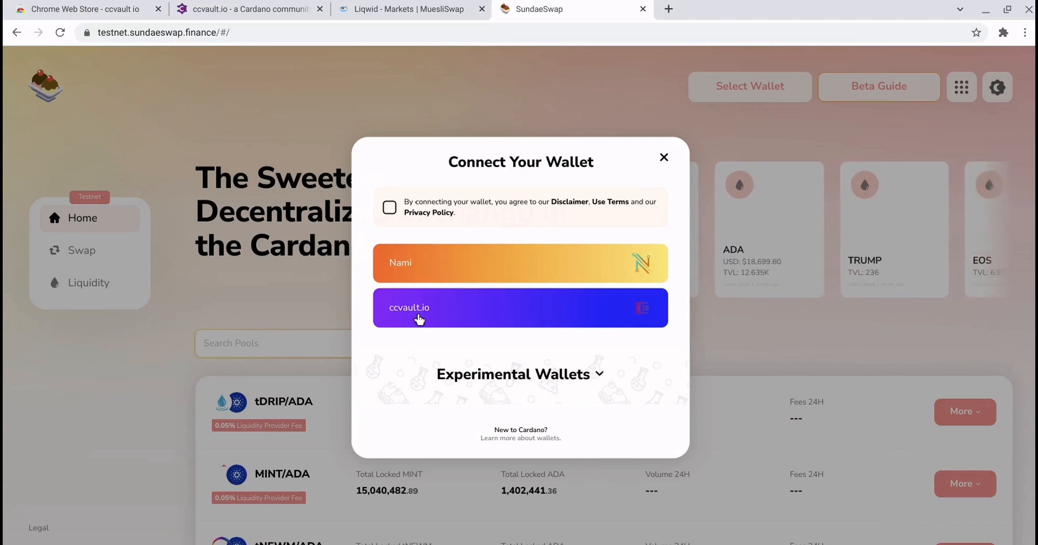
mouse_move(605, 254)
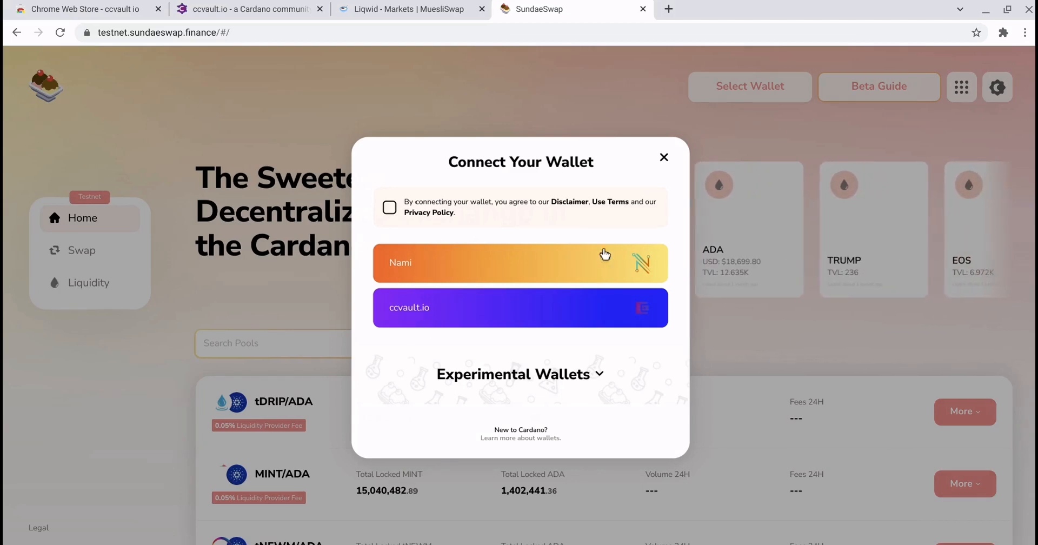
mouse_move(522, 257)
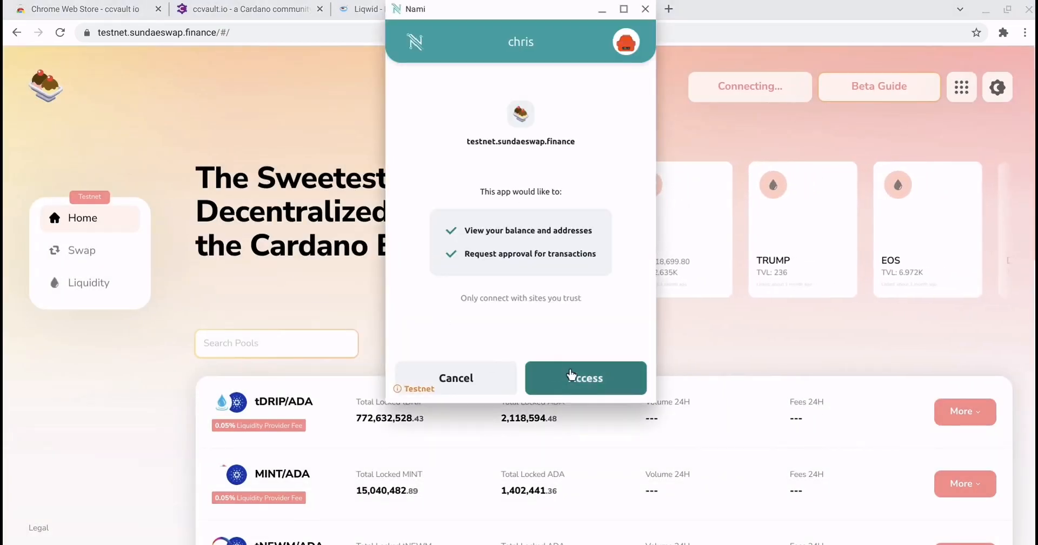
click(585, 378)
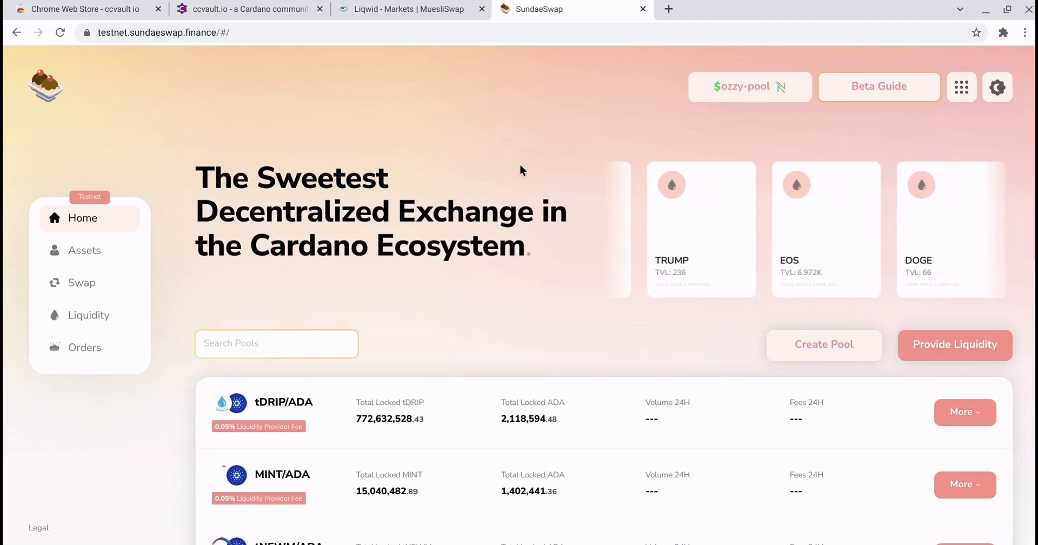
scroll(down, 3)
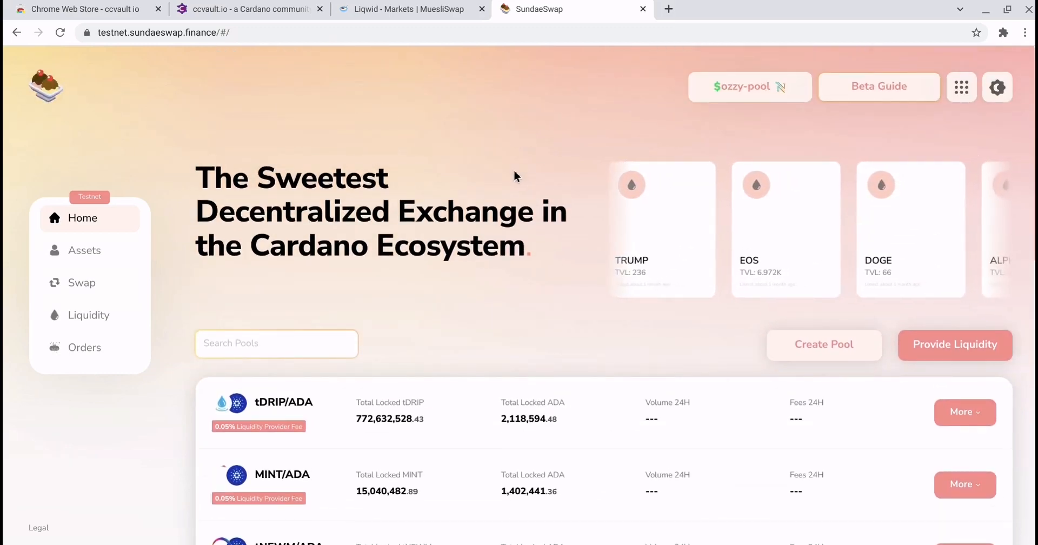
scroll(right, 3)
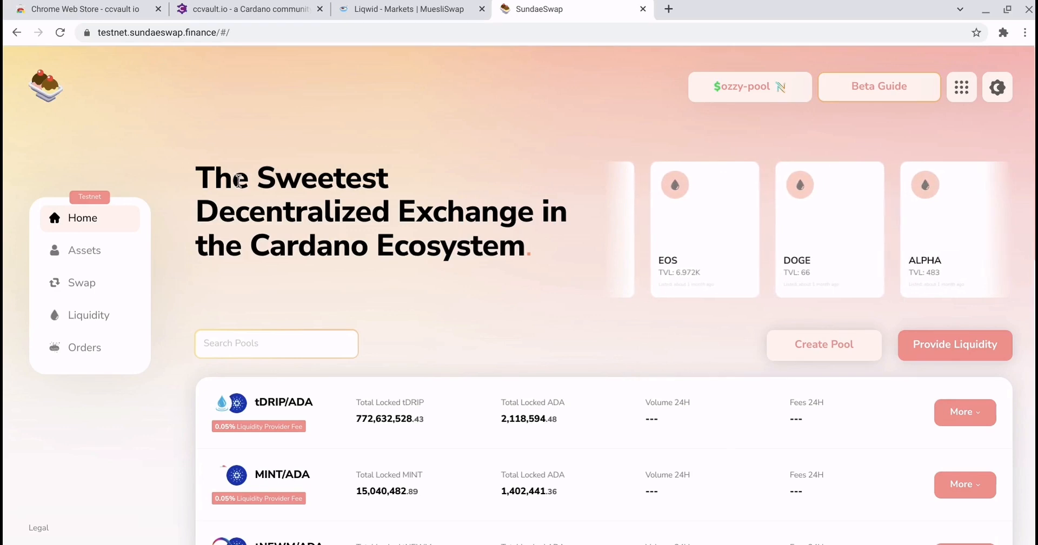
drag(238, 178, 523, 235)
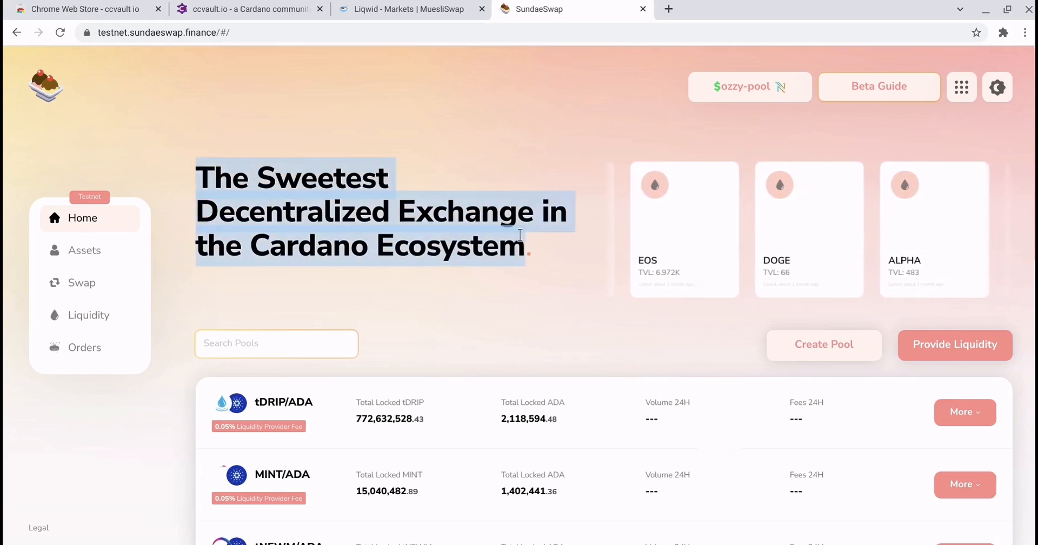
Return to the CCVault Settings page with the empty Whitelisted dApp Sites list
click(411, 9)
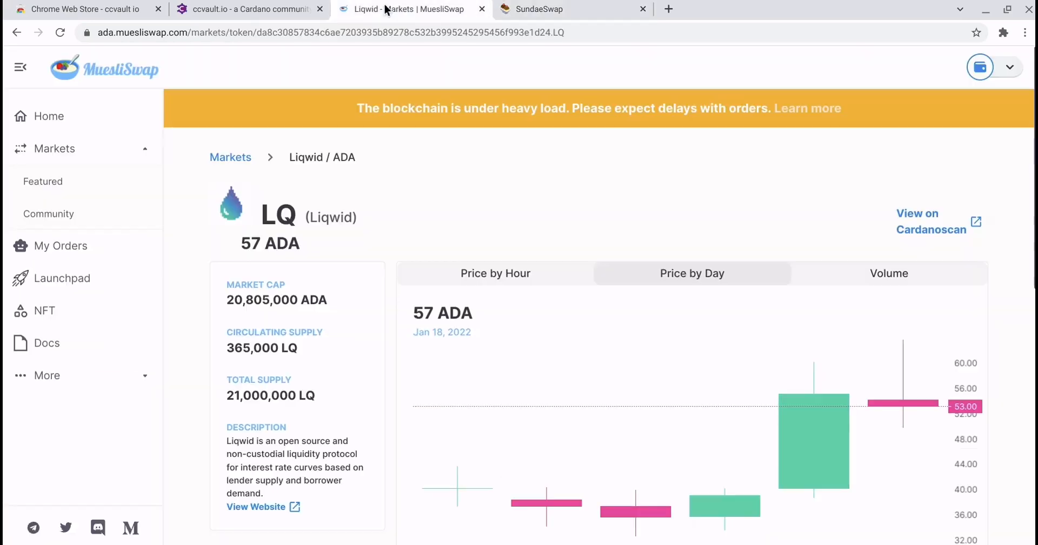
click(248, 8)
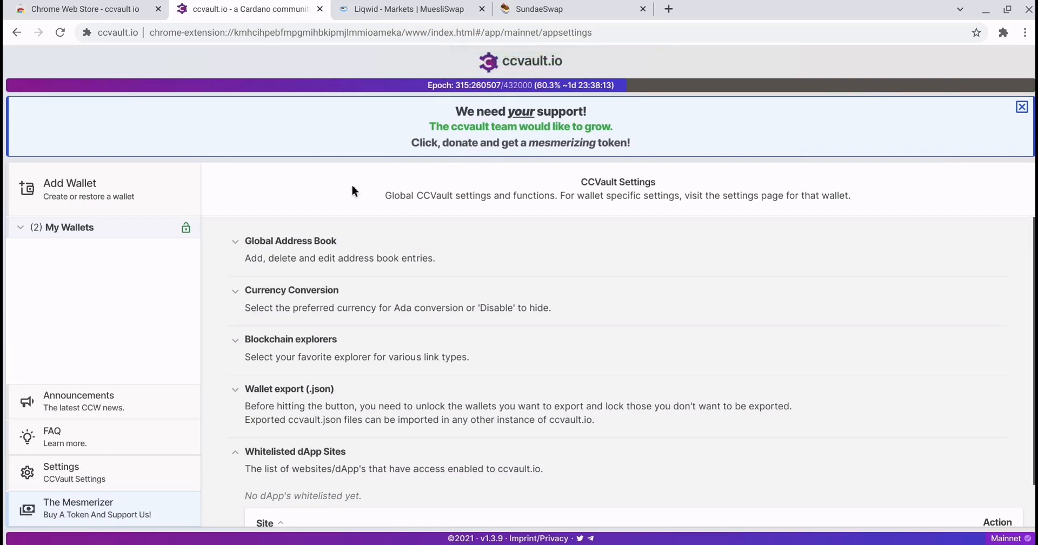
mouse_move(832, 322)
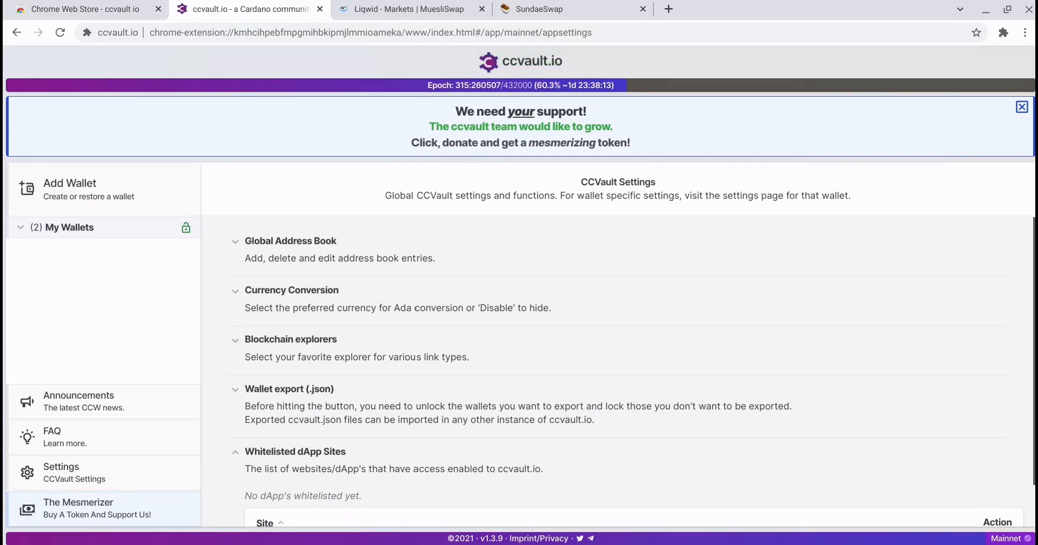
mouse_move(748, 451)
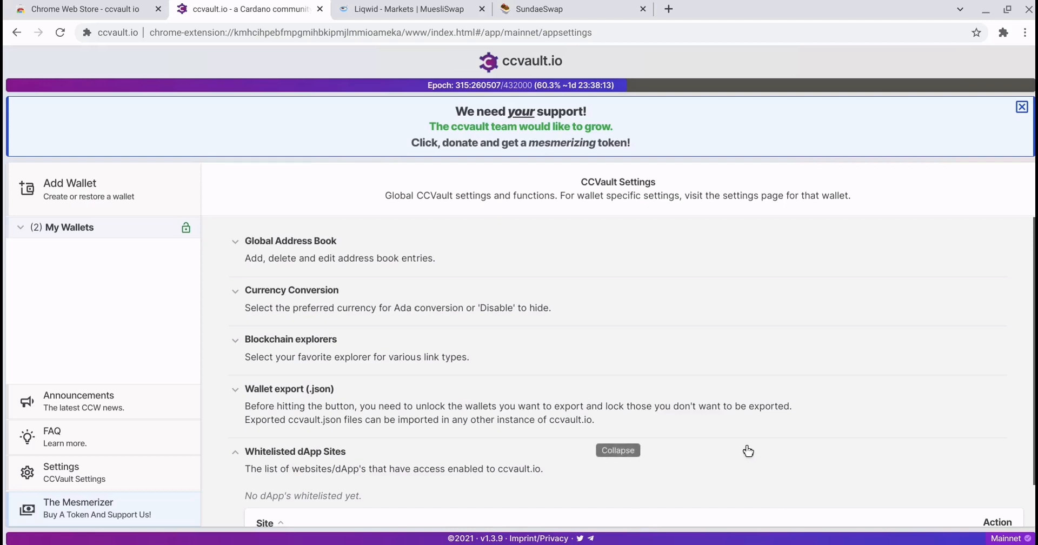
mouse_move(737, 453)
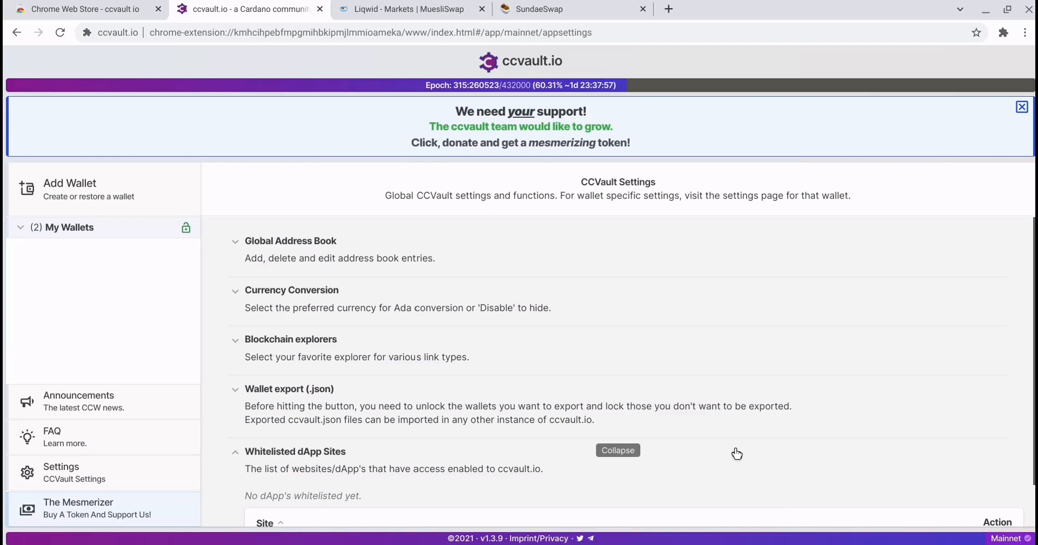
mouse_move(730, 483)
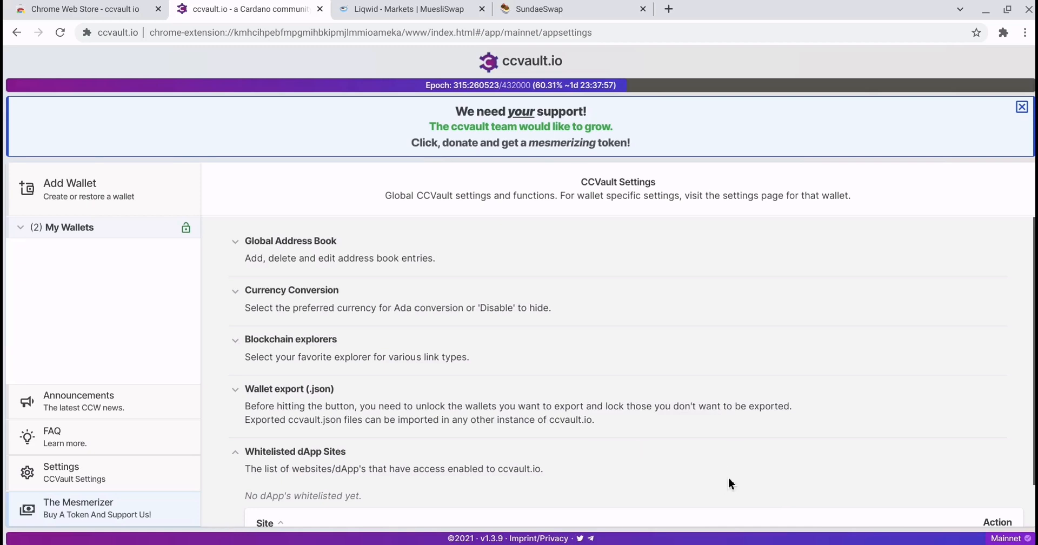
mouse_move(730, 486)
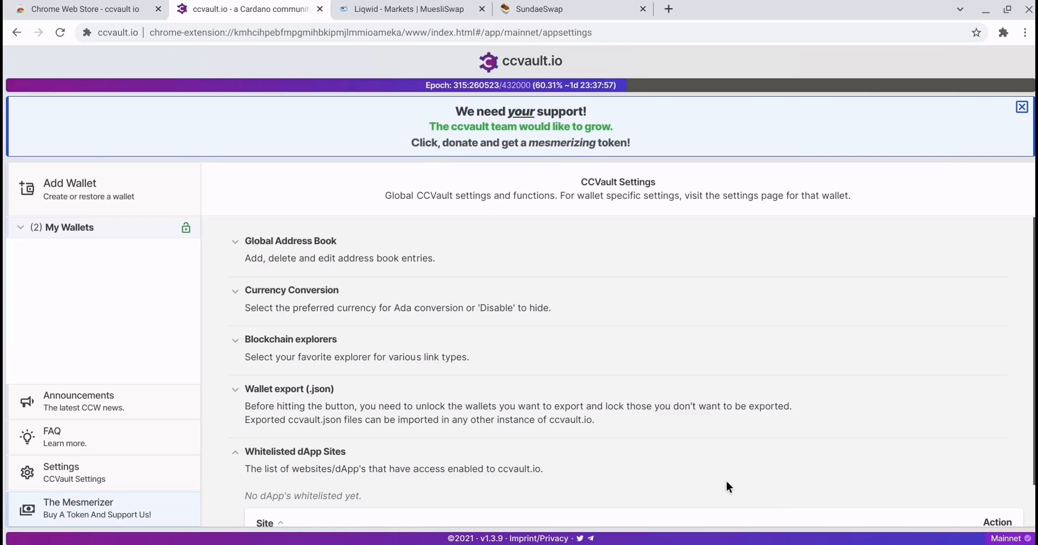